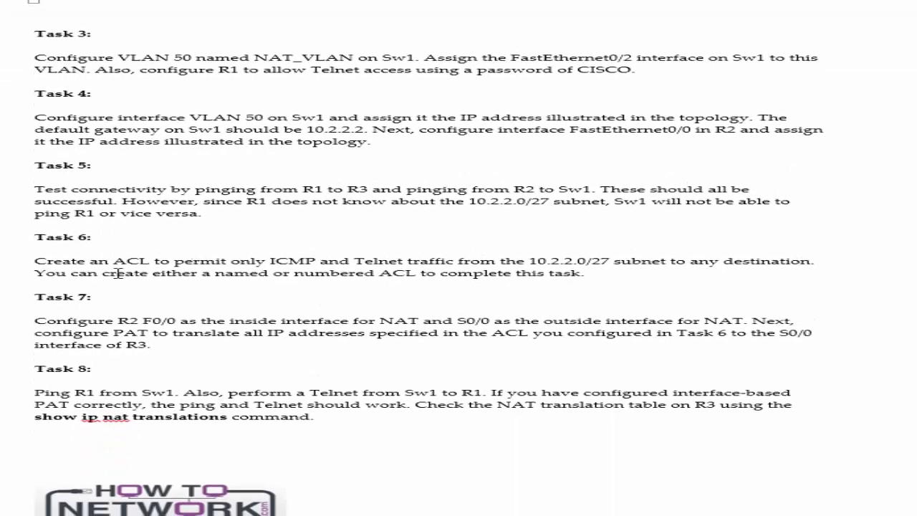
Scroll through the lab document covering Tasks 3–8 on ACLs, NAT and PAT.
drag(34, 260, 585, 273)
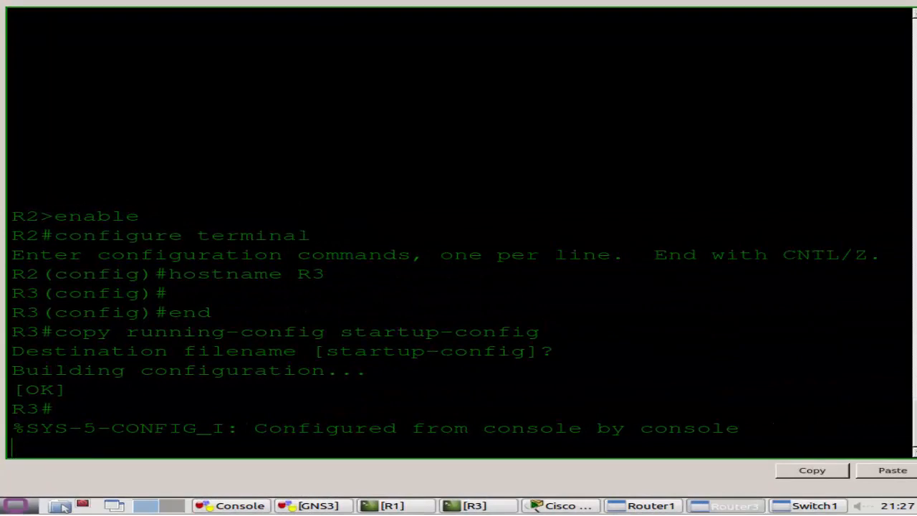
mouse_move(221, 304)
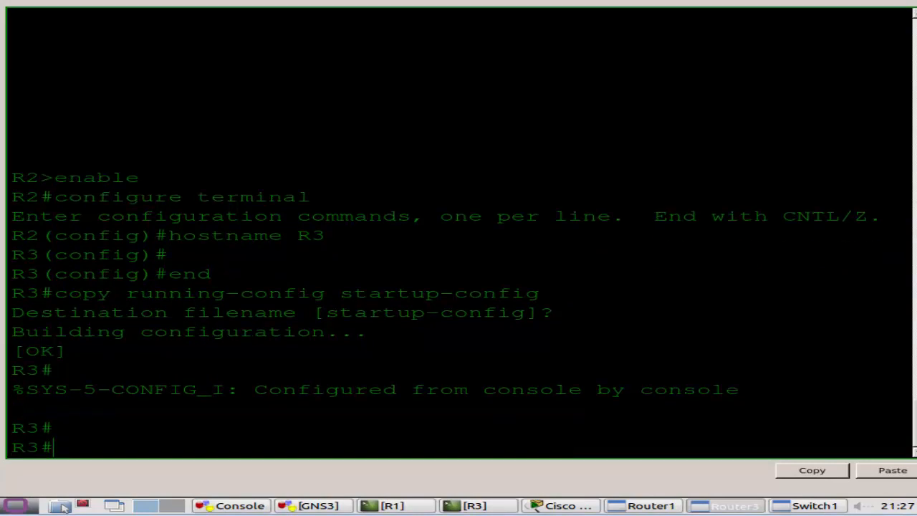
mouse_move(332, 372)
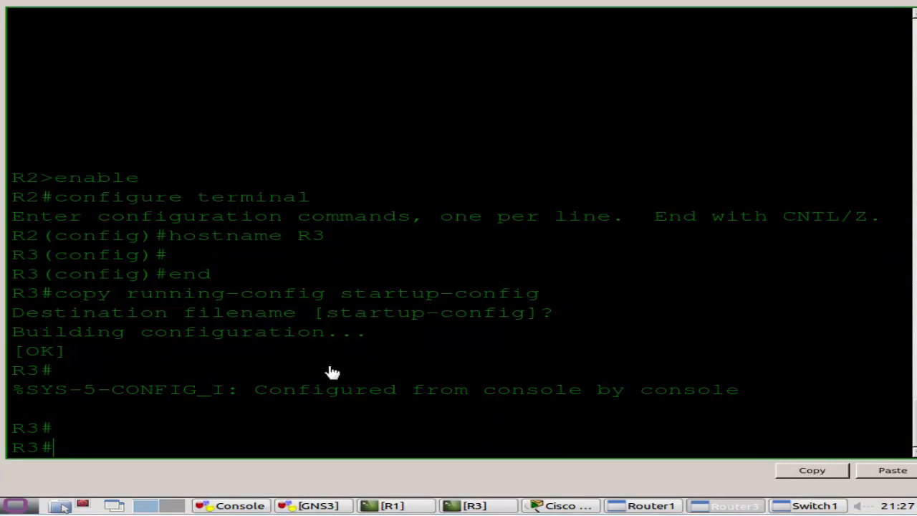
Review R3's running configuration with show run, paging to the end.
text(sh)
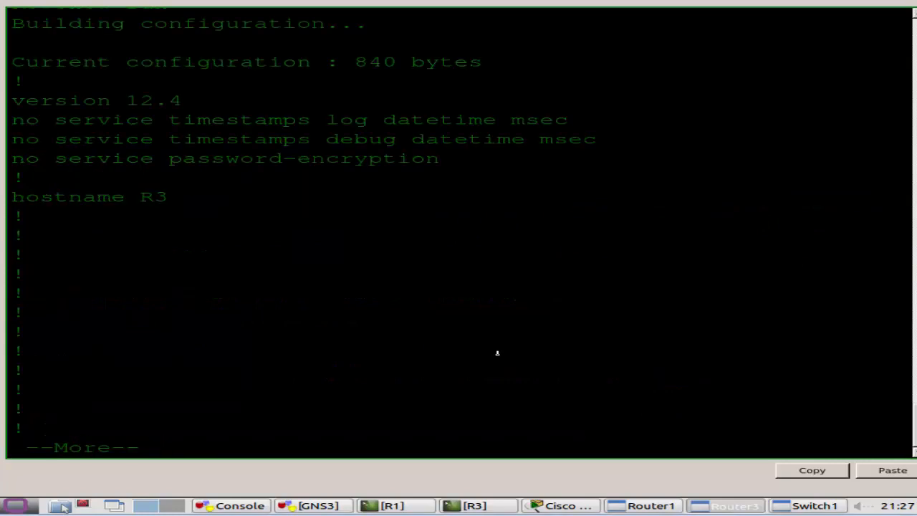
key(space)
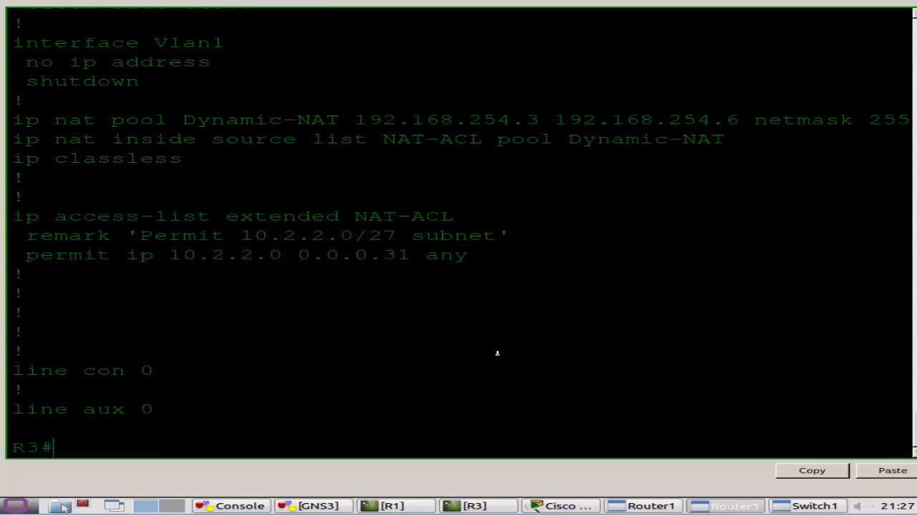
Remove the extended access list NAT-ACL from R3's configuration.
text(conf t)
text(no ip access-list)
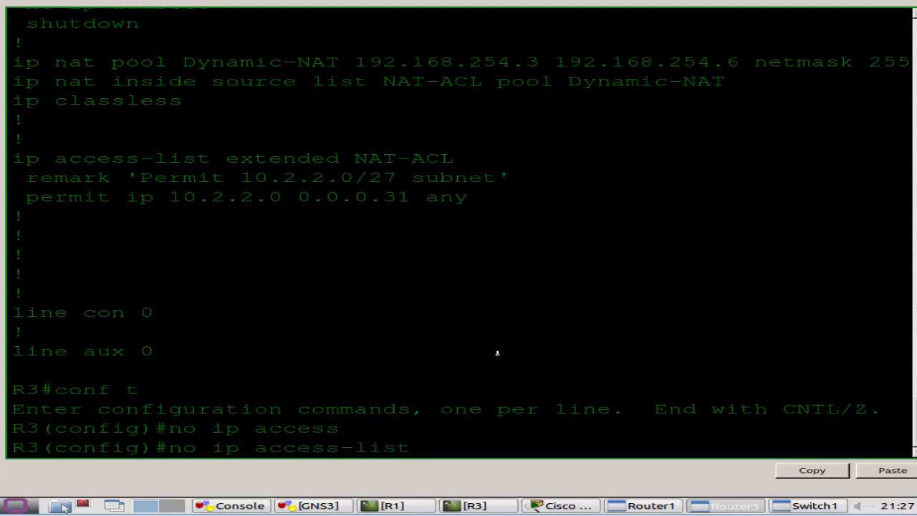
text(extended NAT-ACL)
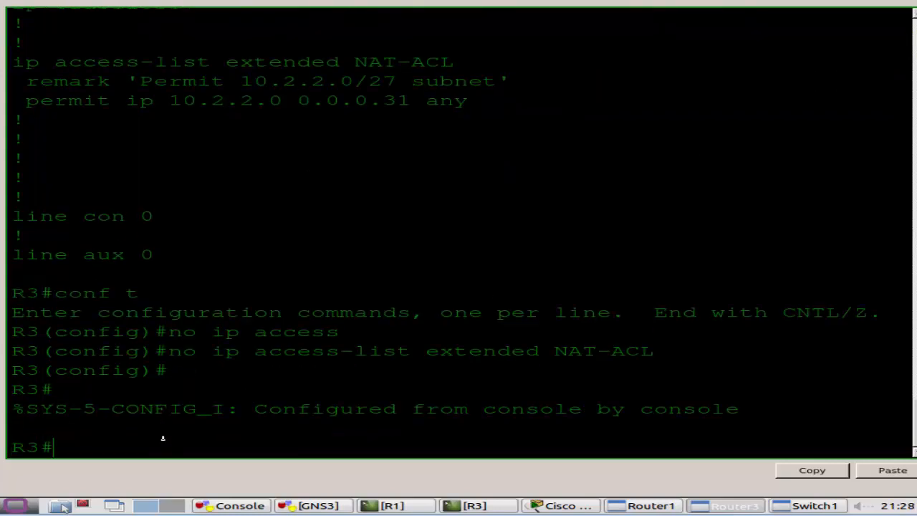
Attempt 'no ip nat pool Dynamic-NAT 192.168.254.3 192.168.254.6 netmask 255.255.255.248'; pool still in use.
text(conf t)
text(no)
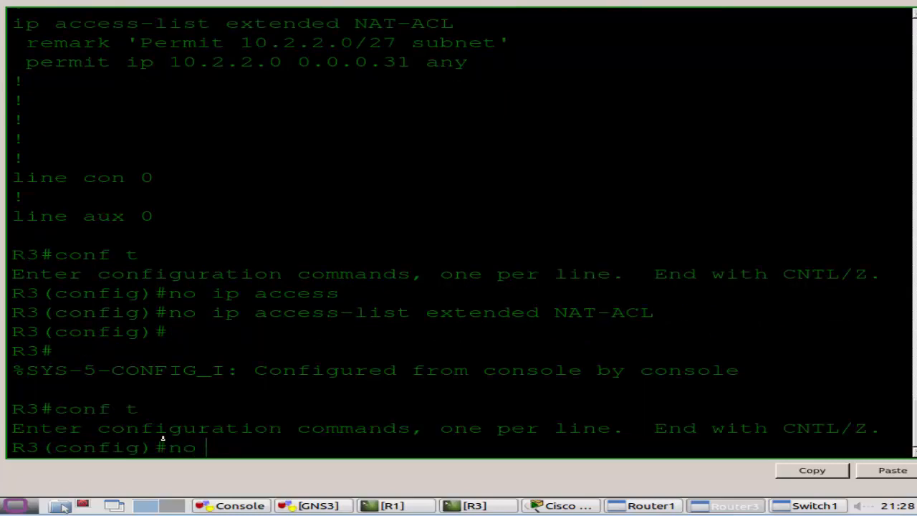
right_click(164, 440)
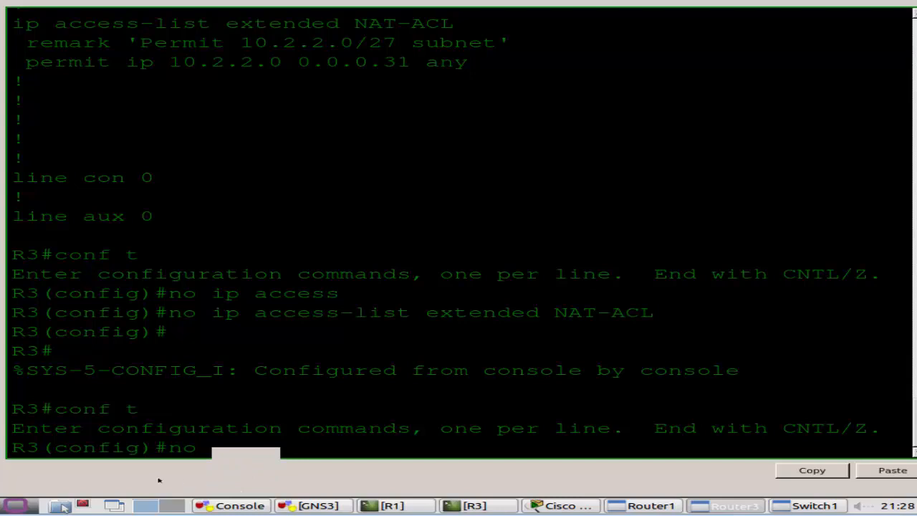
mouse_move(387, 423)
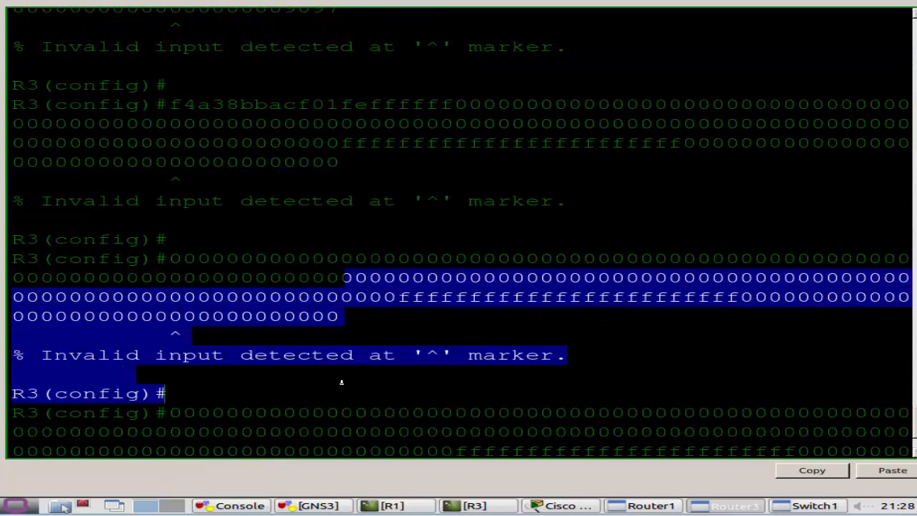
click(553, 393)
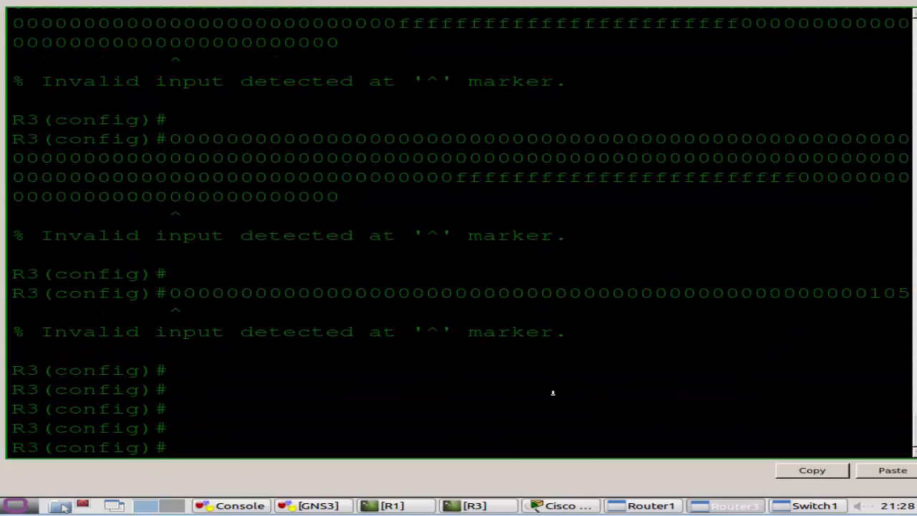
mouse_move(568, 407)
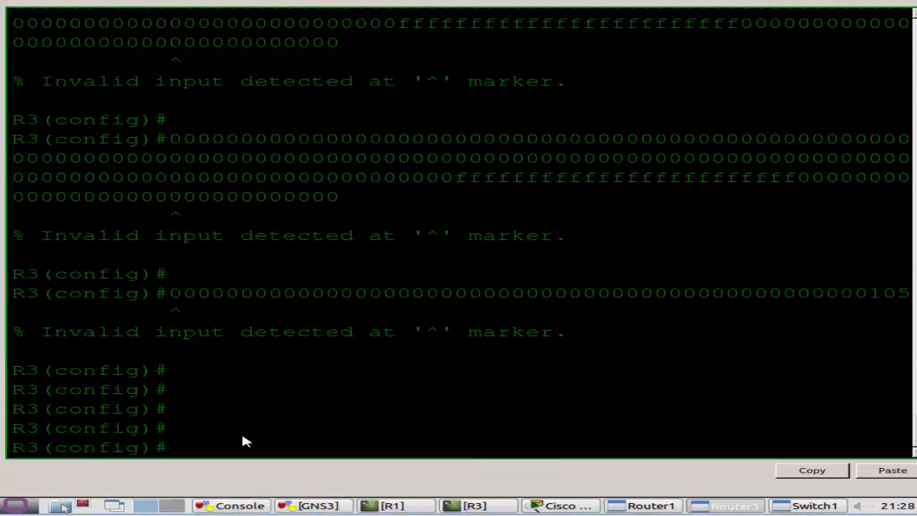
text(no)
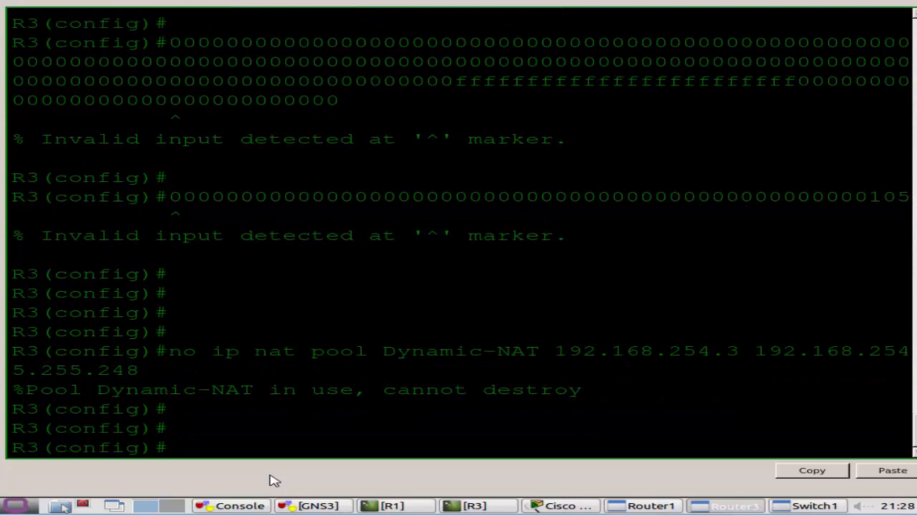
Clear R3's NAT translations, review show run and copy the ip nat inside source statement.
text(exi)
text(clear ip nat tran *)
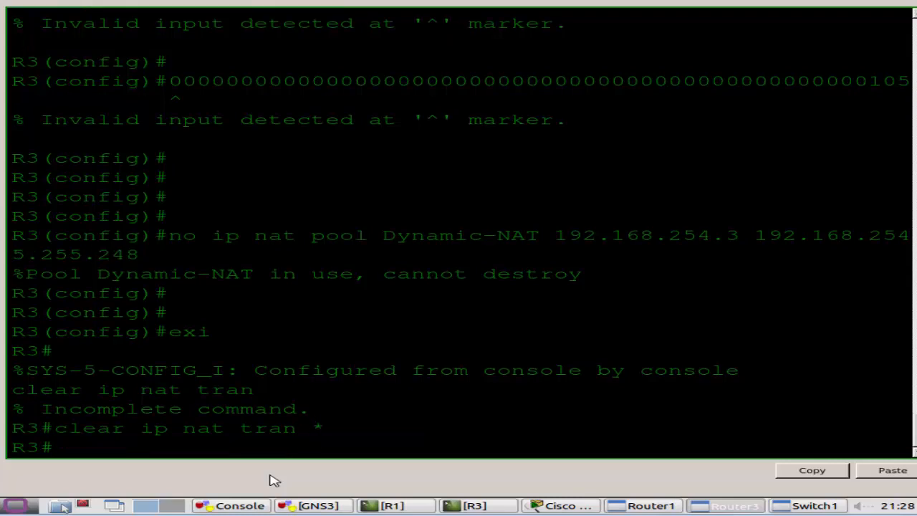
text(sho)
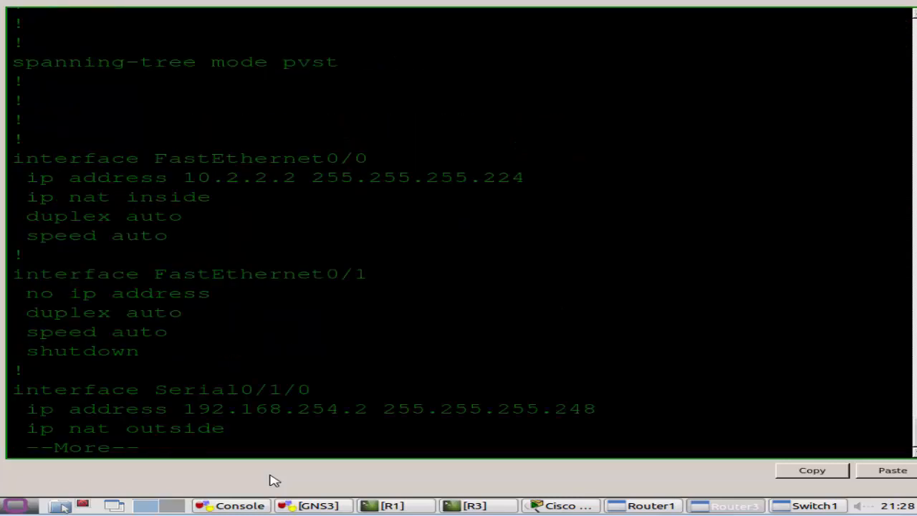
key(space)
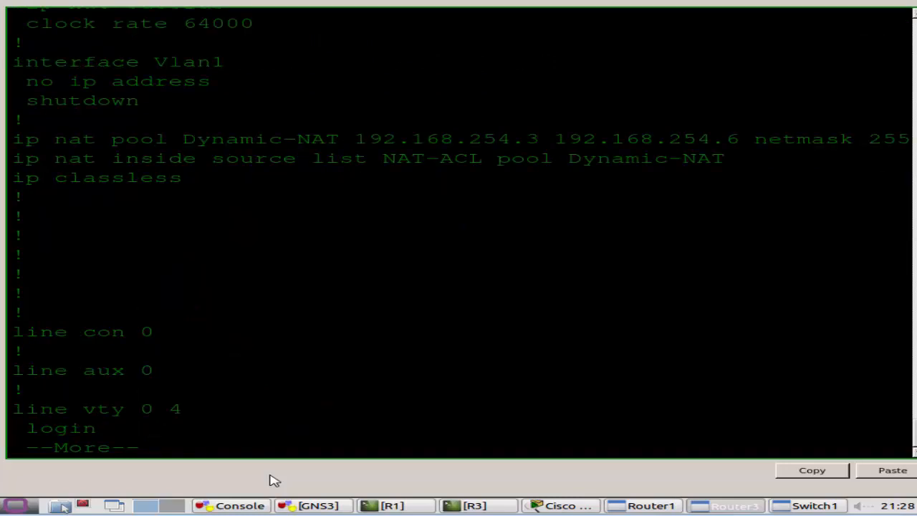
key(space)
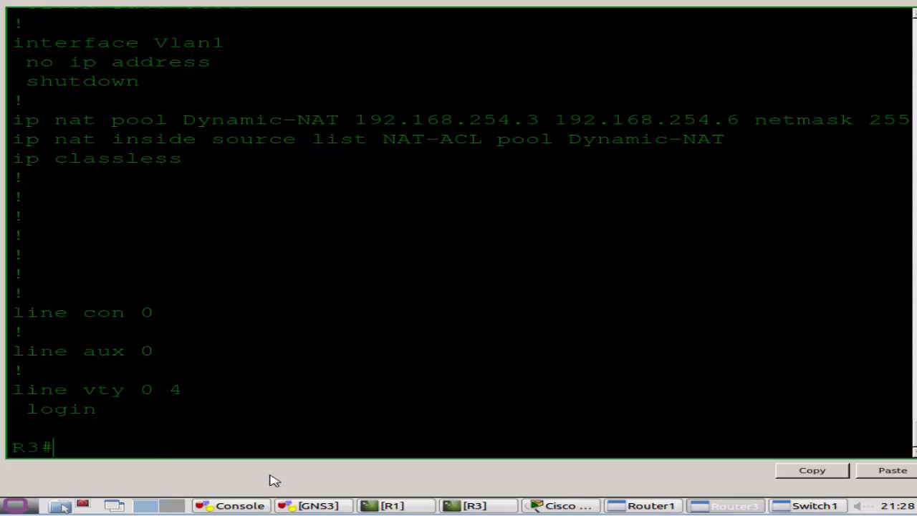
drag(50, 139, 710, 139)
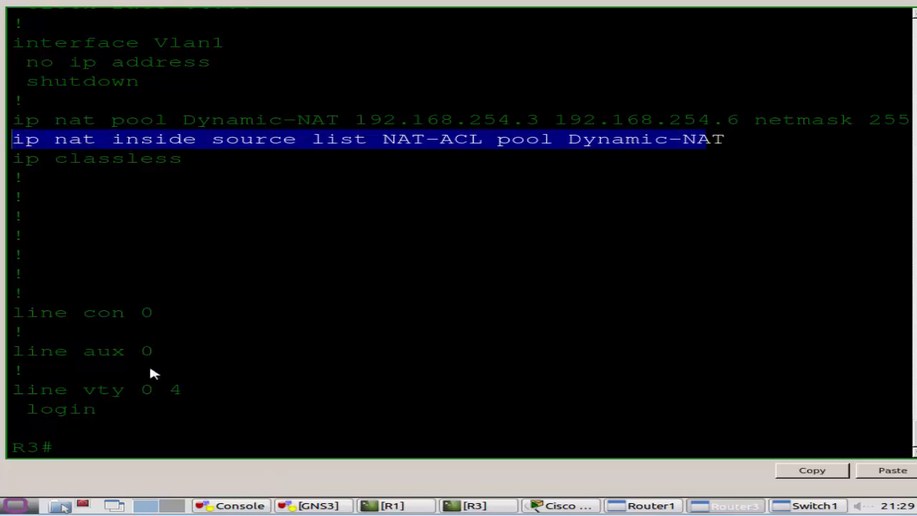
Remove 'ip nat inside source list NAT-ACL pool Dynamic-NAT' from R3's configuration.
text(conf t)
text(no)
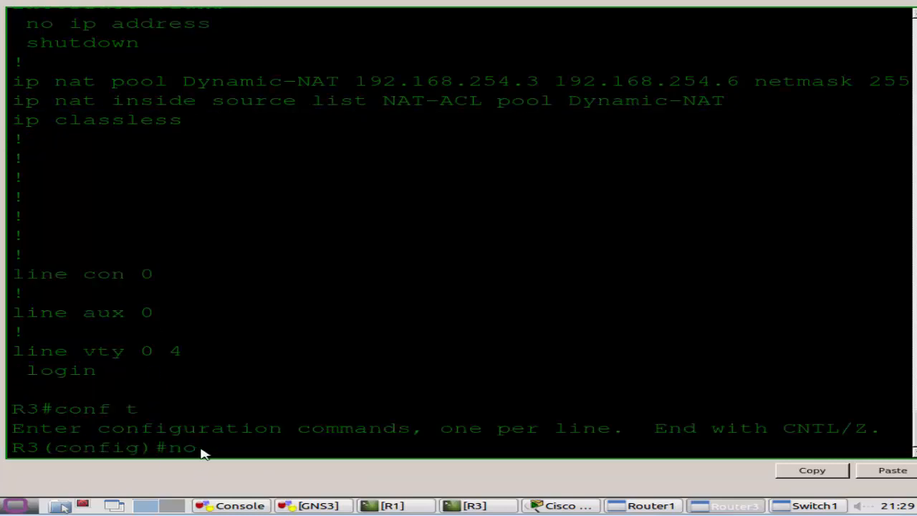
text(ip nat inside source list NAT-ACL pool Dynamic-NAT)
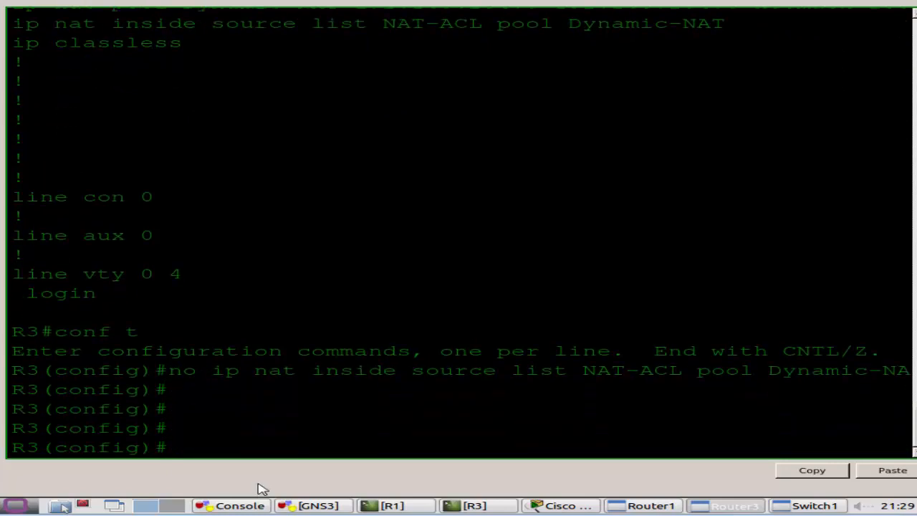
text(no ip nat inside source list NAT-ACL pool Dynamic-NAT)
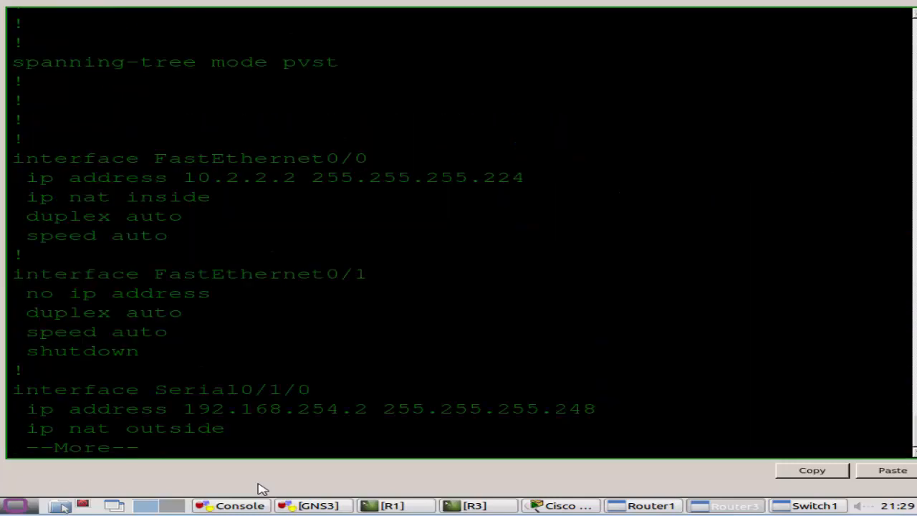
mouse_move(209, 204)
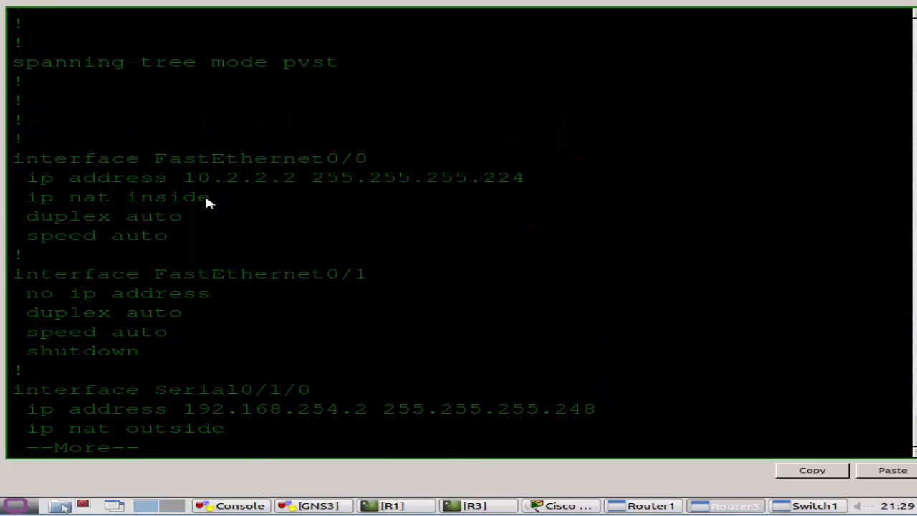
double_click(118, 196)
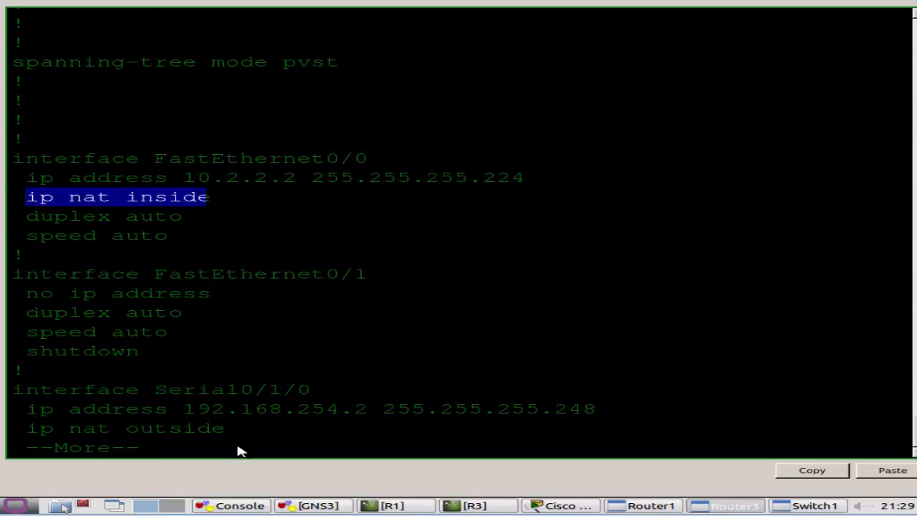
key(space)
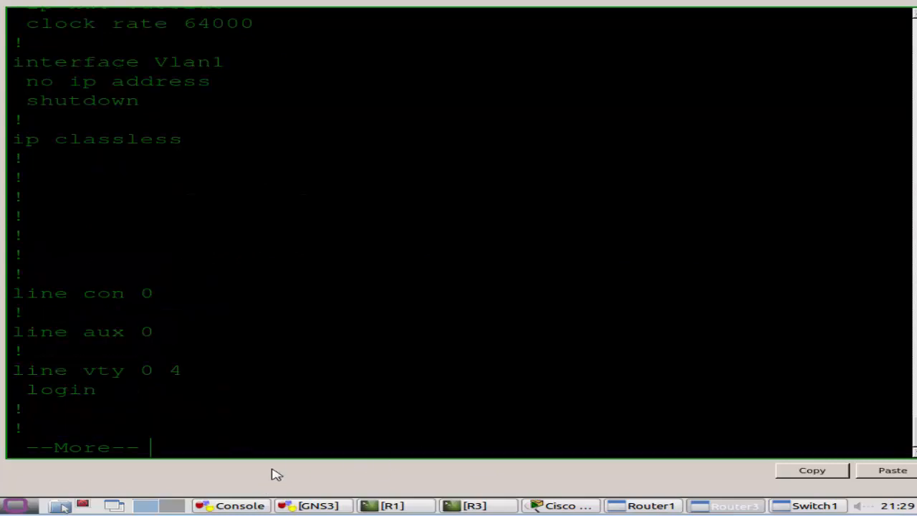
key(space)
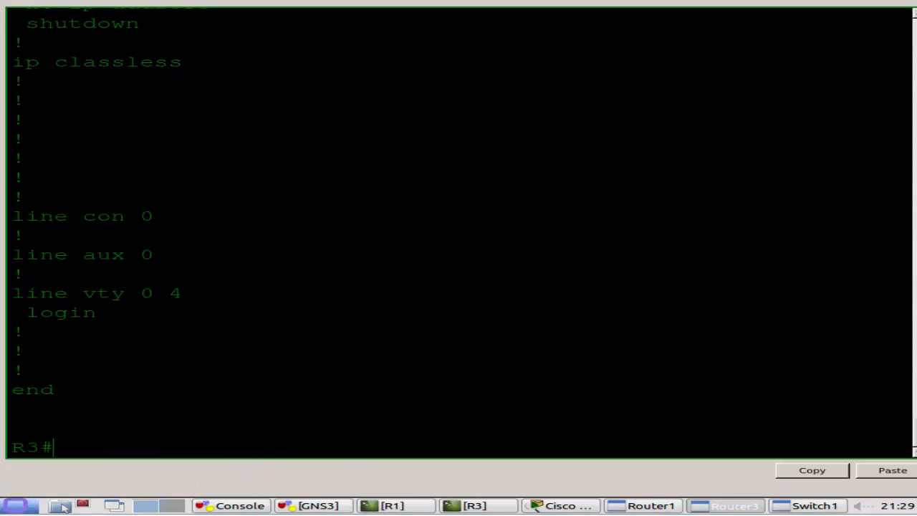
mouse_move(264, 381)
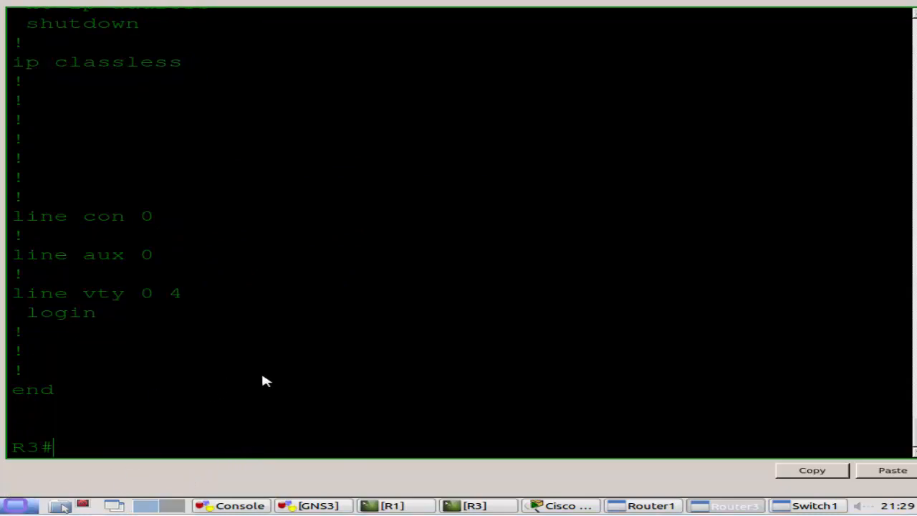
mouse_move(335, 467)
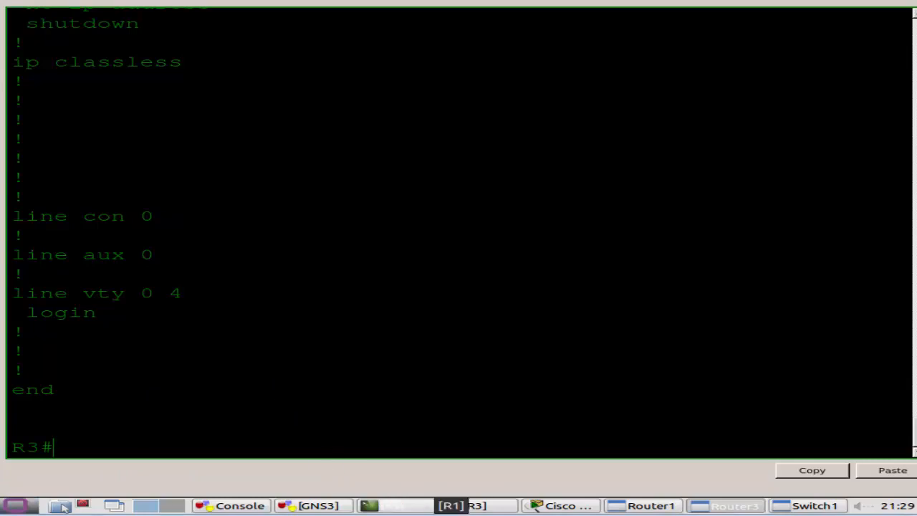
From Sw1, ping 192.168.254.1 and observe a 0 percent success rate.
click(809, 504)
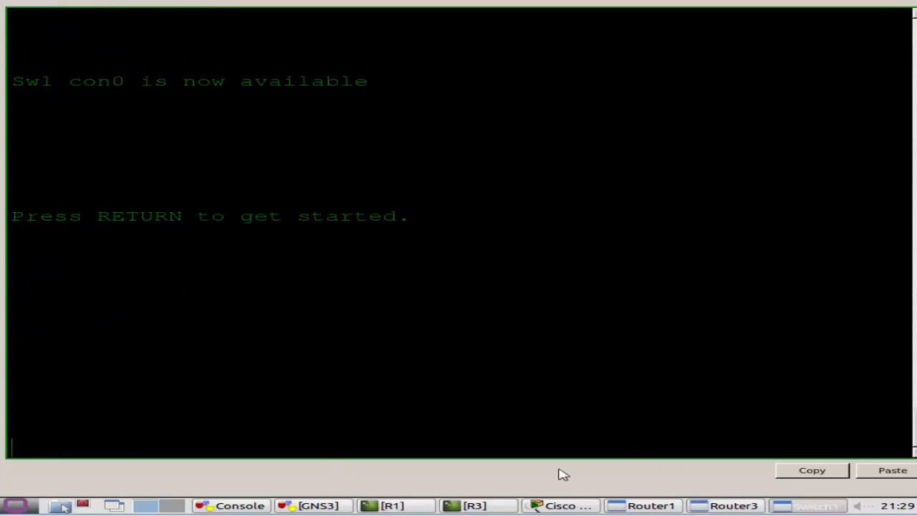
key(Return)
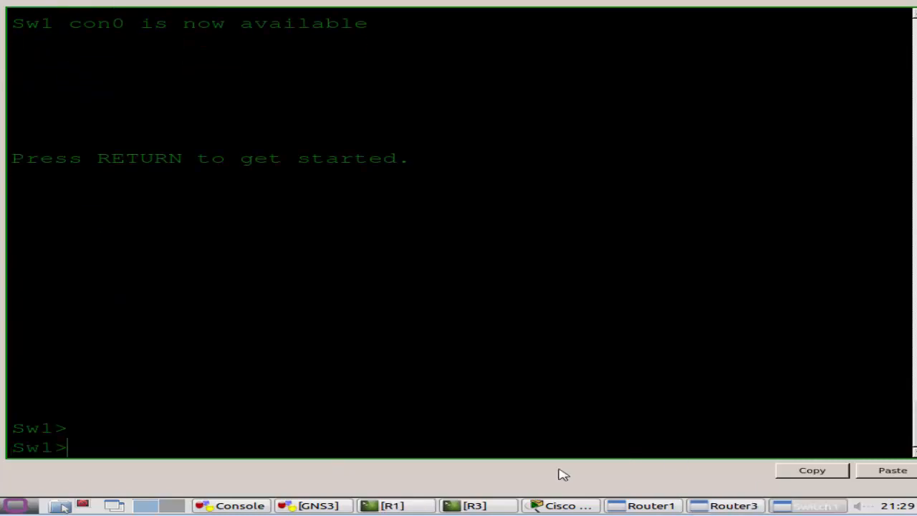
text(ping)
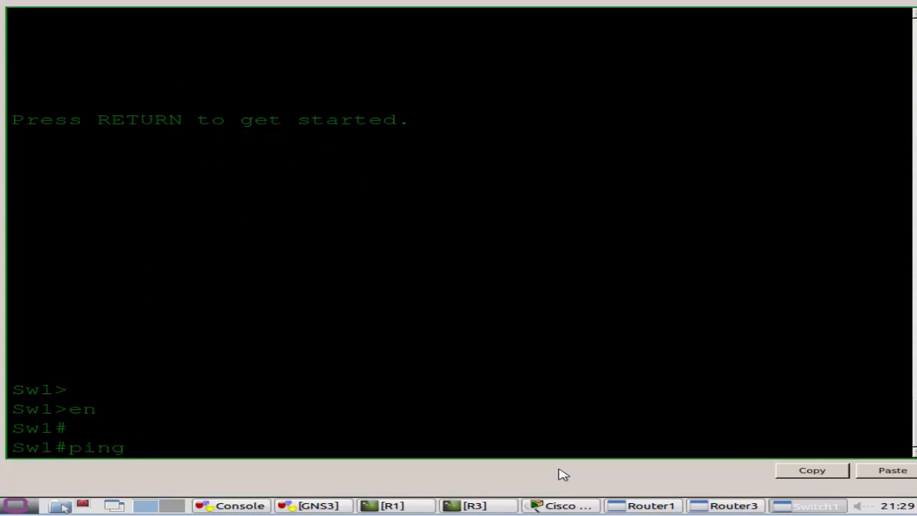
text(192.16)
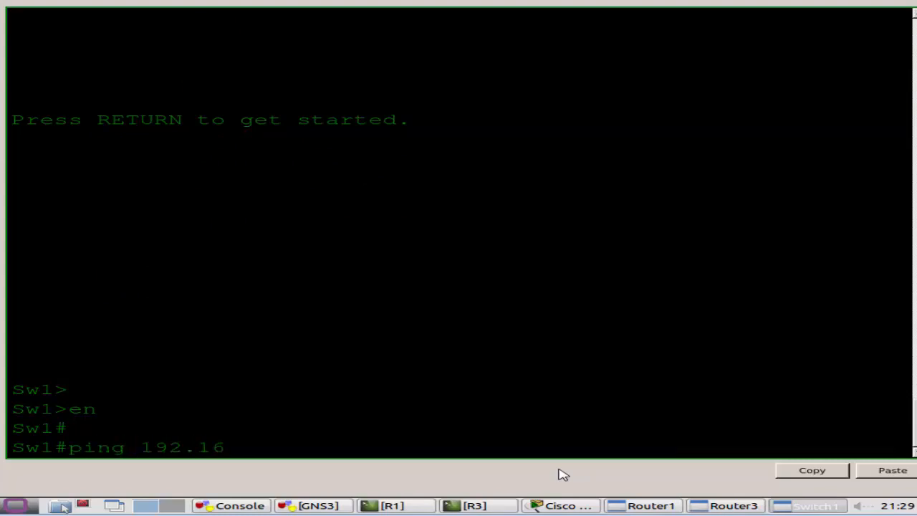
text(8.1)
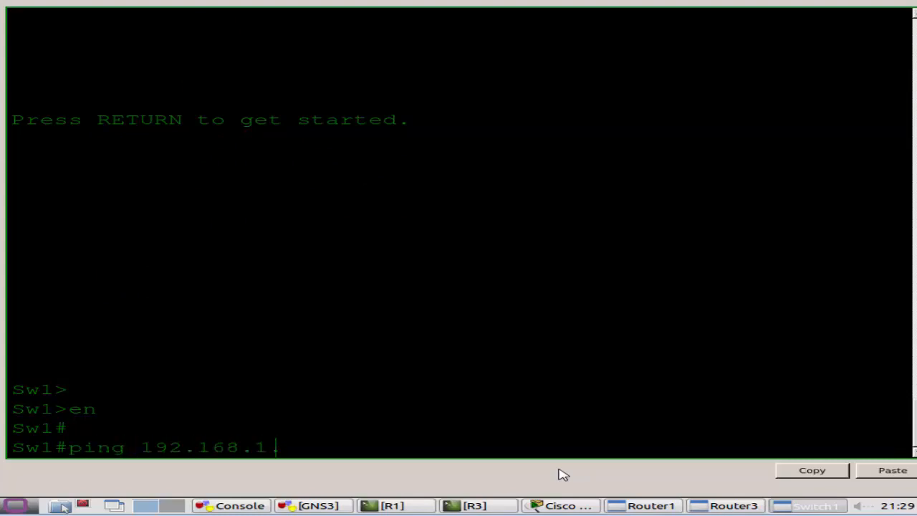
text(254.)
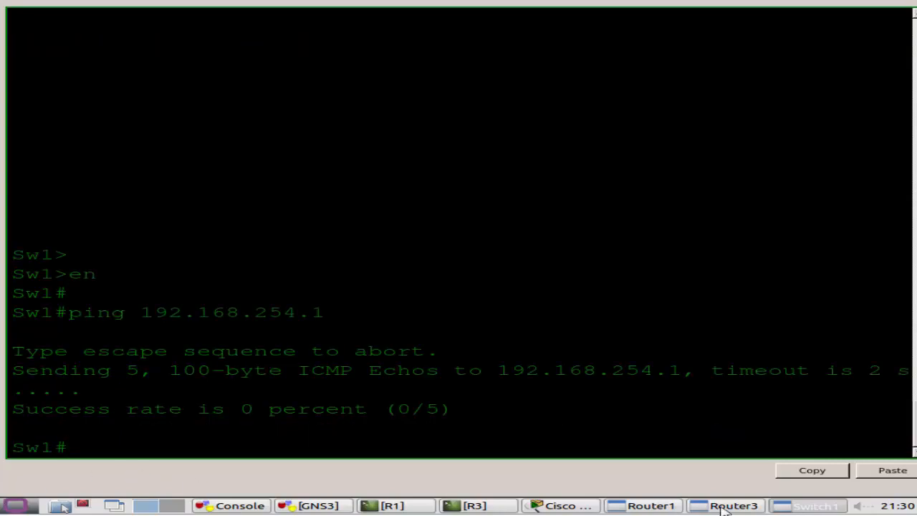
On R3 add access-list 140 permit icmp 10.2.2.0 0.0.0.31 any.
click(732, 504)
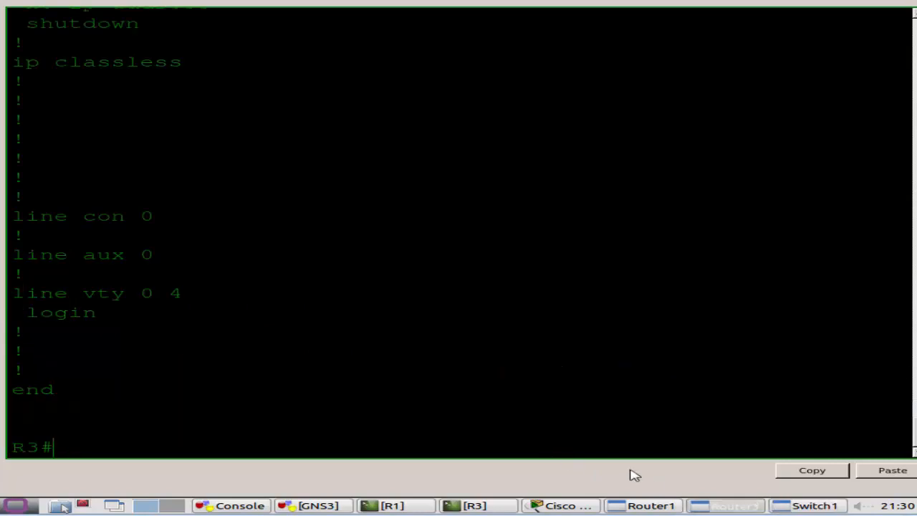
mouse_move(566, 472)
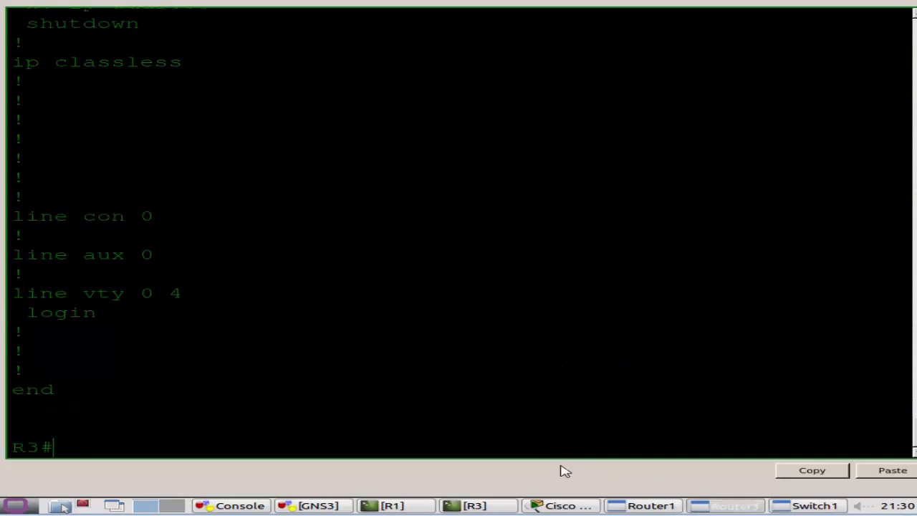
text(conf t)
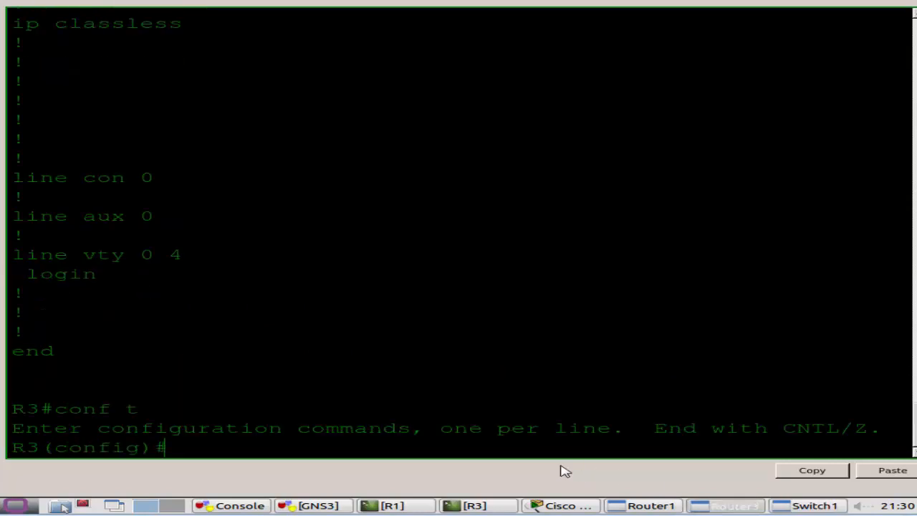
text(access-list)
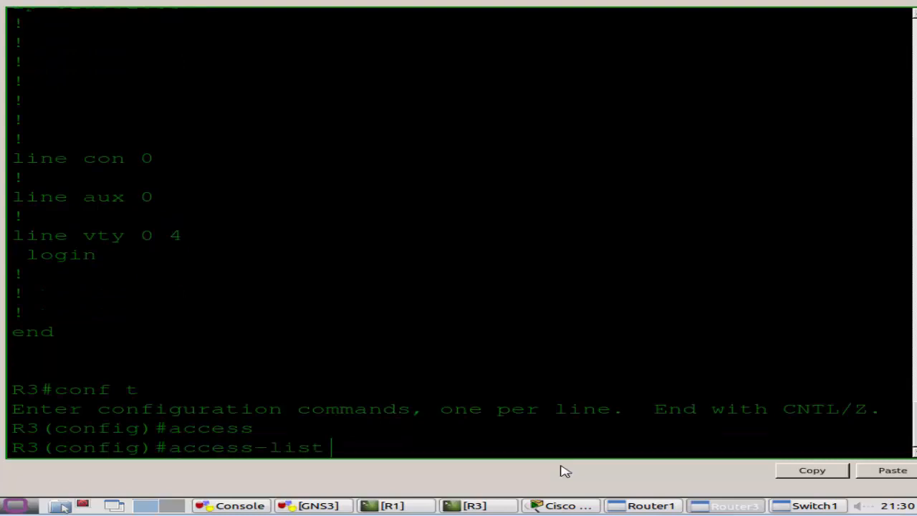
text(140)
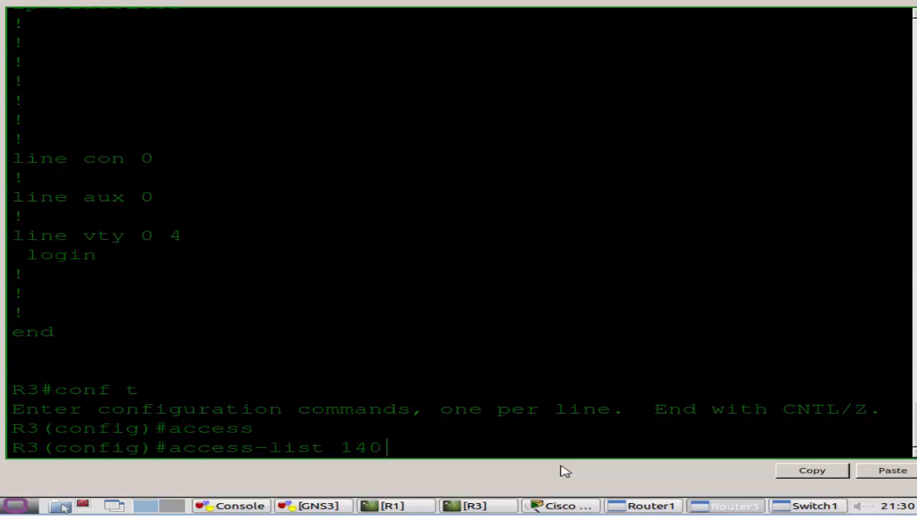
text(permit icmp)
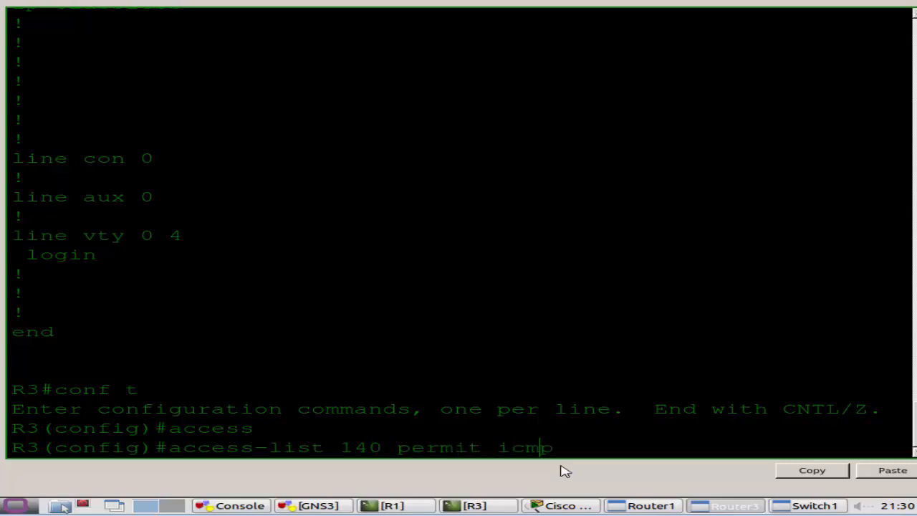
text(10.)
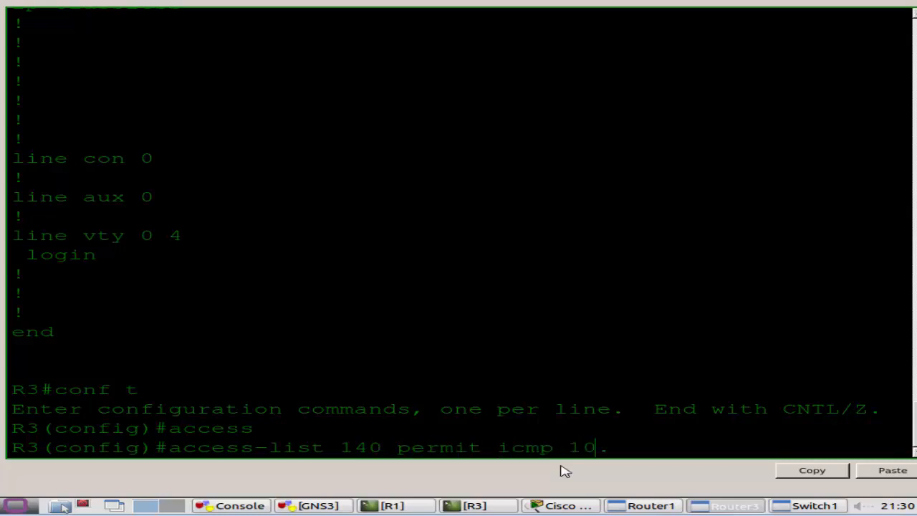
text(.2.2.0)
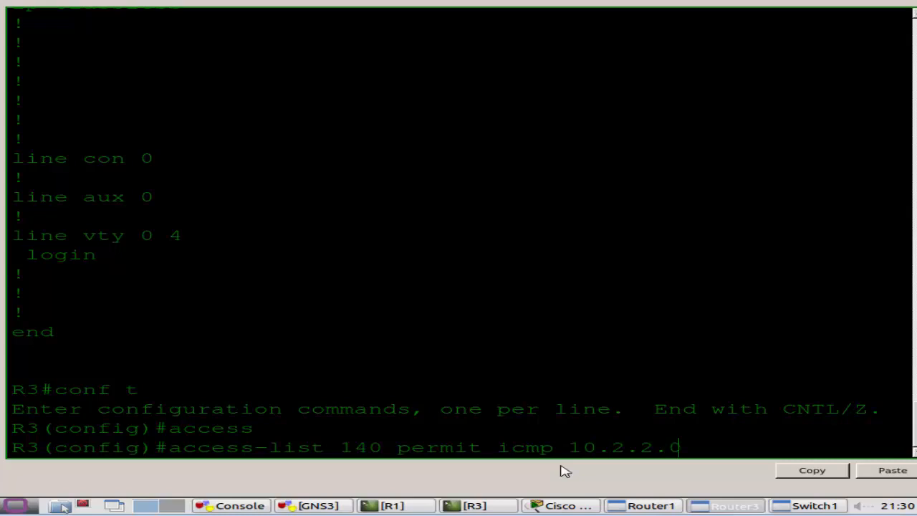
text(0.0.0.31 any)
text(access-list)
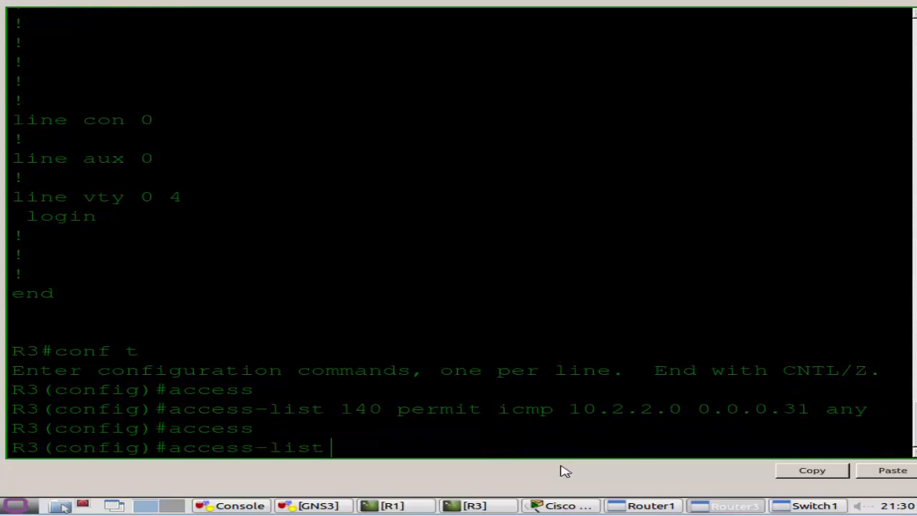
Add access-list 140 permit tcp 10.2.2.0 0.0.0.31 any eq telnet.
text(140)
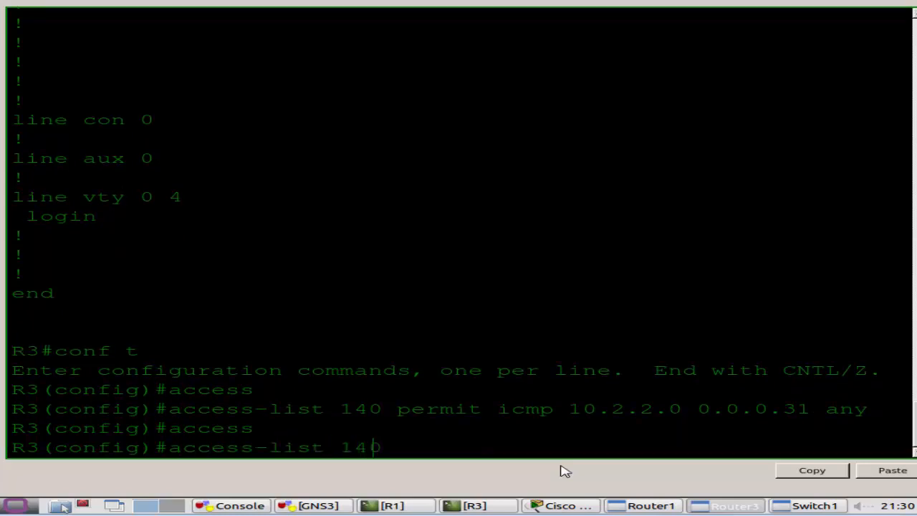
text(permit)
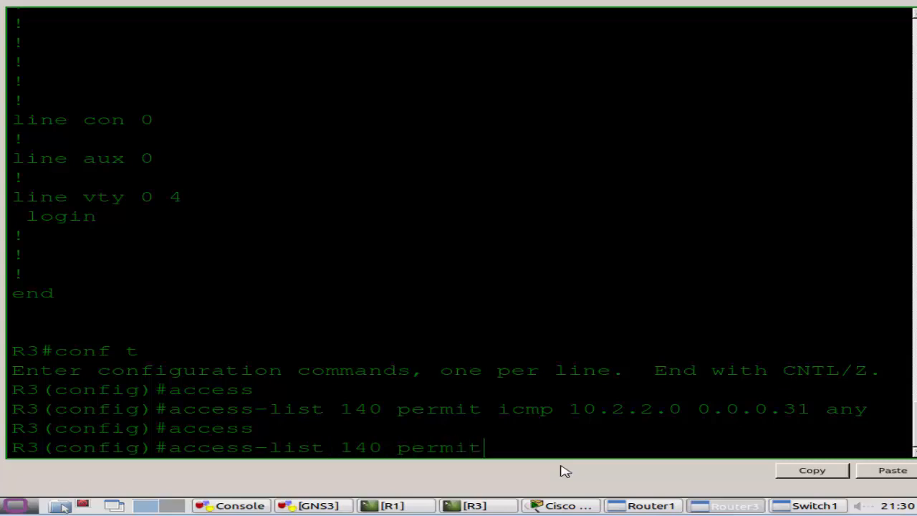
text(tcp 10.2.2.0 0.0.0.31 any eq)
text(end)
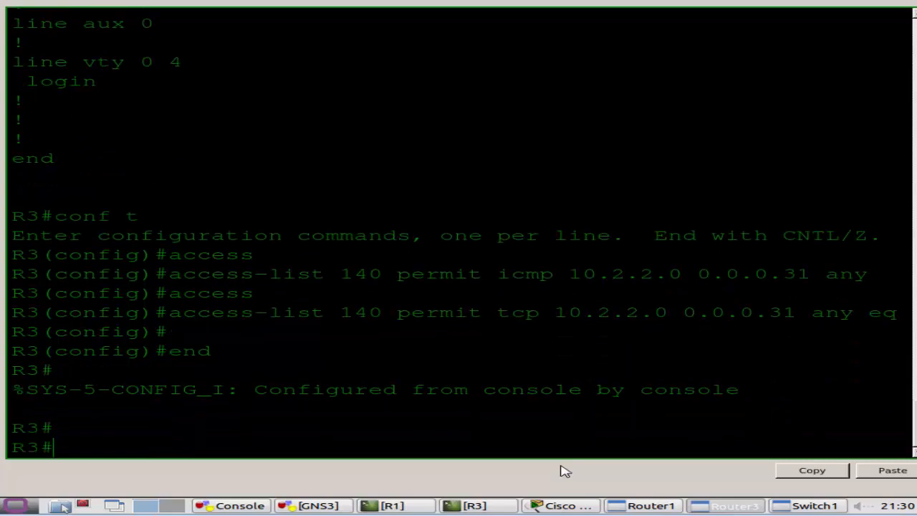
Verify with show ip access 140 that the ICMP and telnet permit entries are present.
text(show ip access 140)
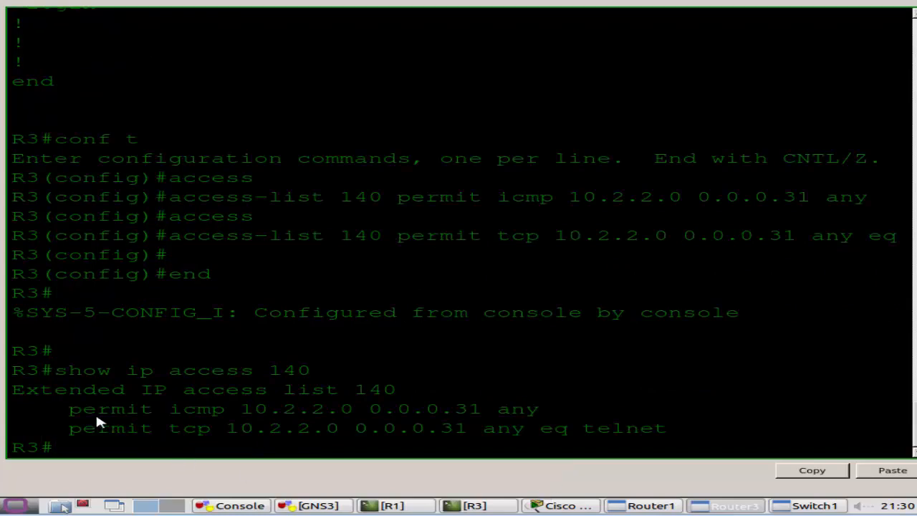
drag(69, 408, 665, 428)
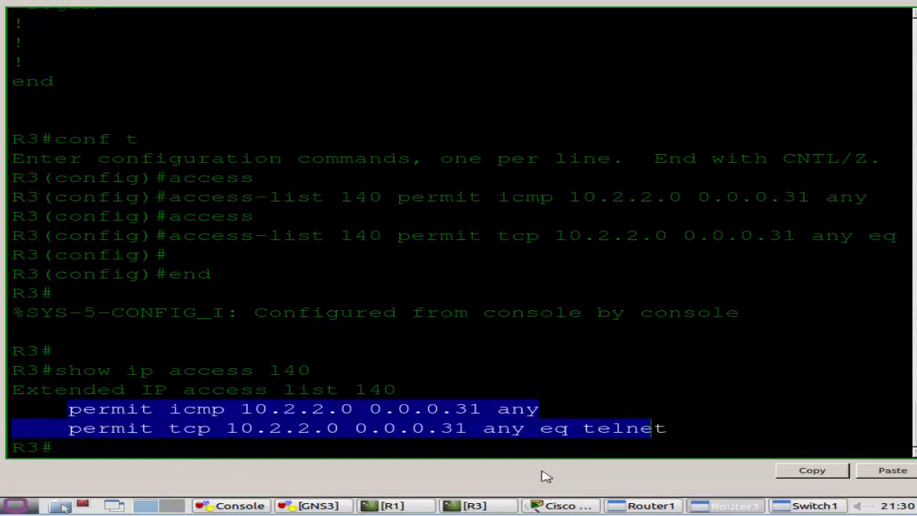
mouse_move(539, 475)
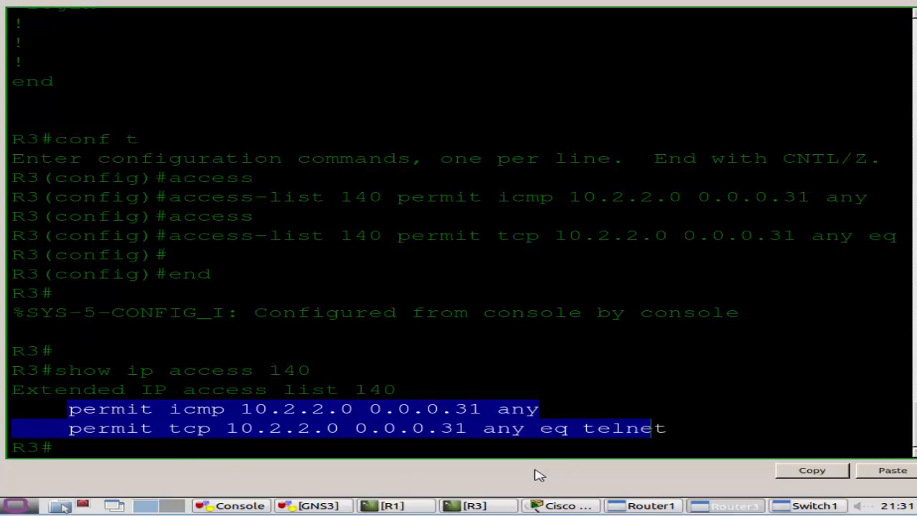
mouse_move(172, 459)
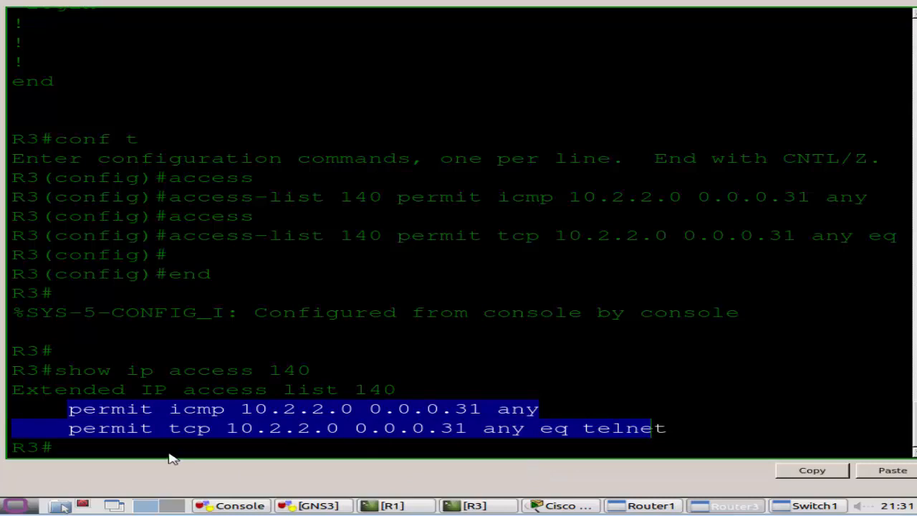
click(175, 470)
text(conf t)
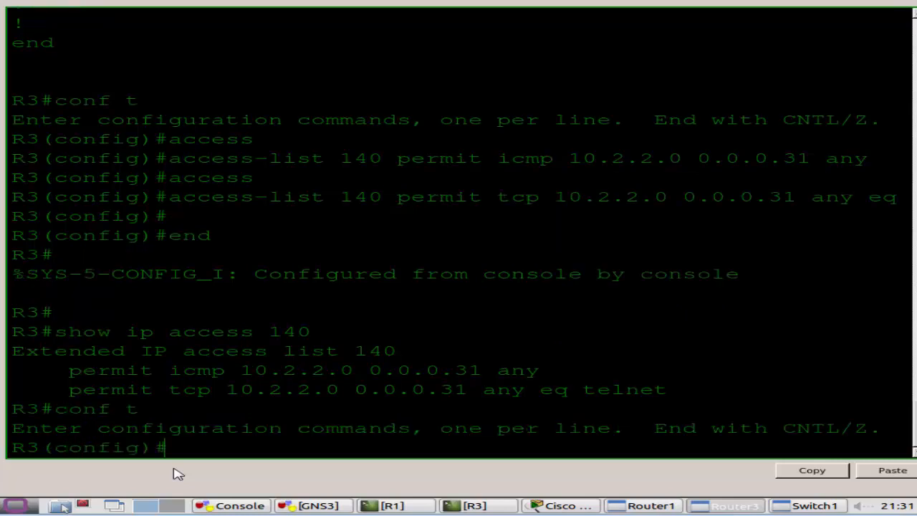
Configure 'ip nat inside source list 140 int s0/1/0 overload' on R3 for PAT.
text(ip nat inside source)
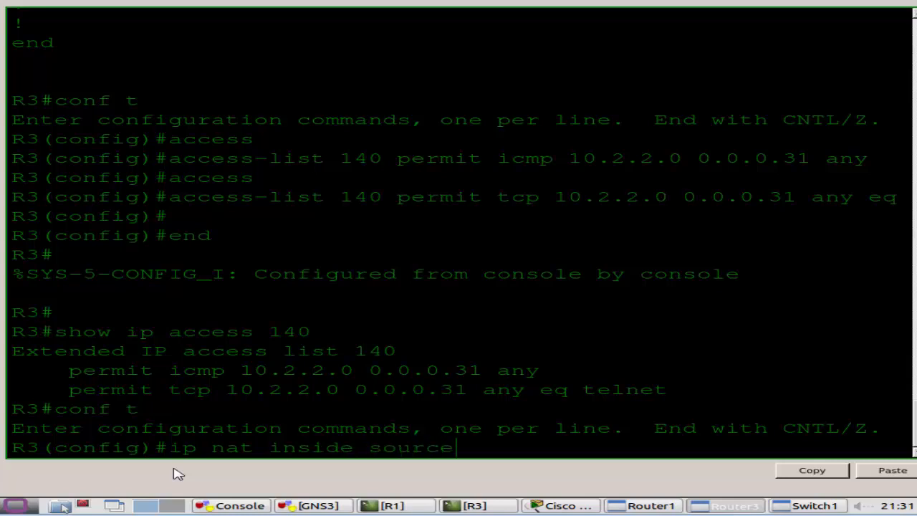
text(list 140)
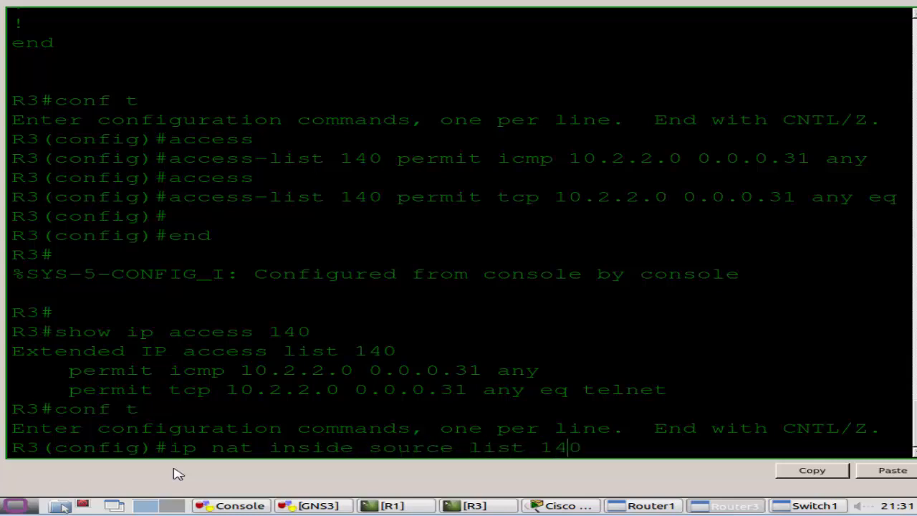
text(int s)
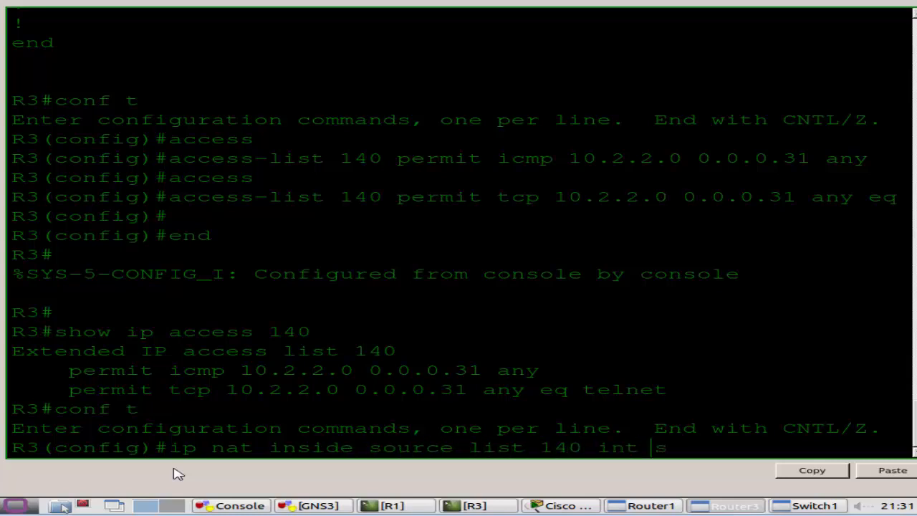
text(s0/1/0)
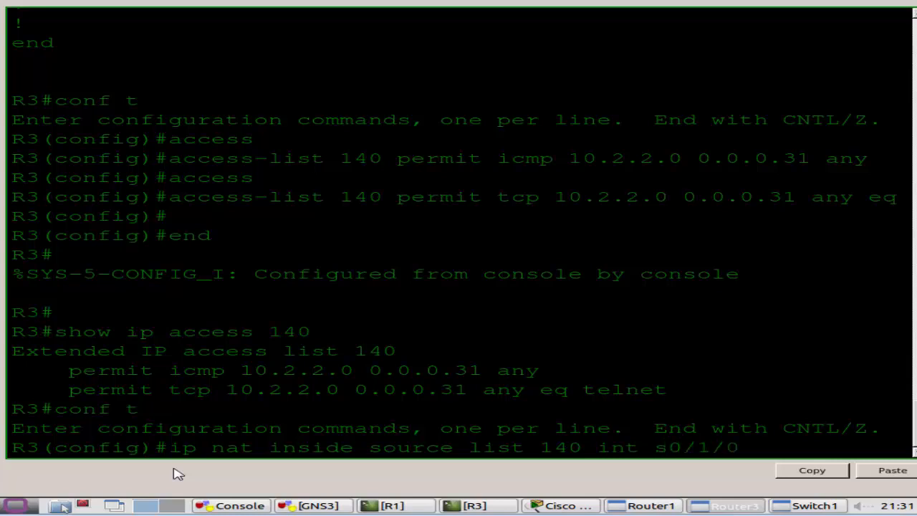
text(overload)
text(end)
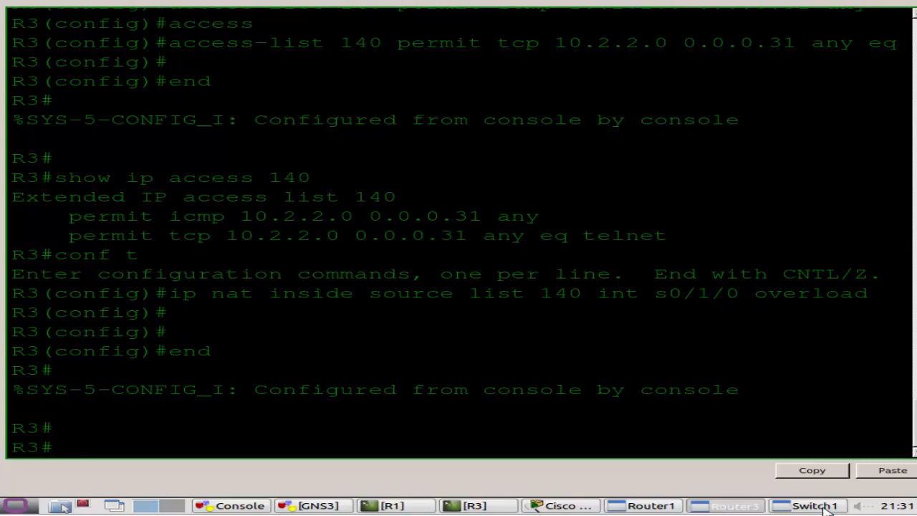
From Sw1, ping 192.168.254.1 again and get 5/5 replies.
click(808, 504)
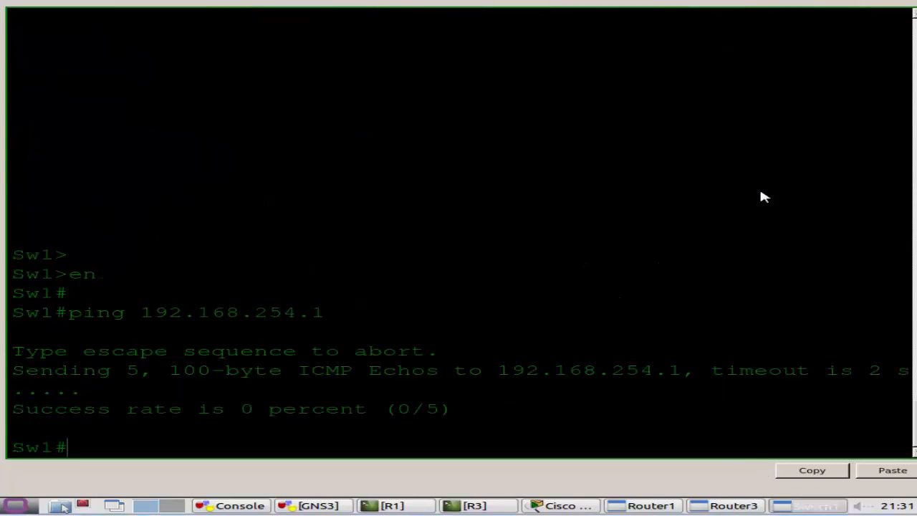
text(pi)
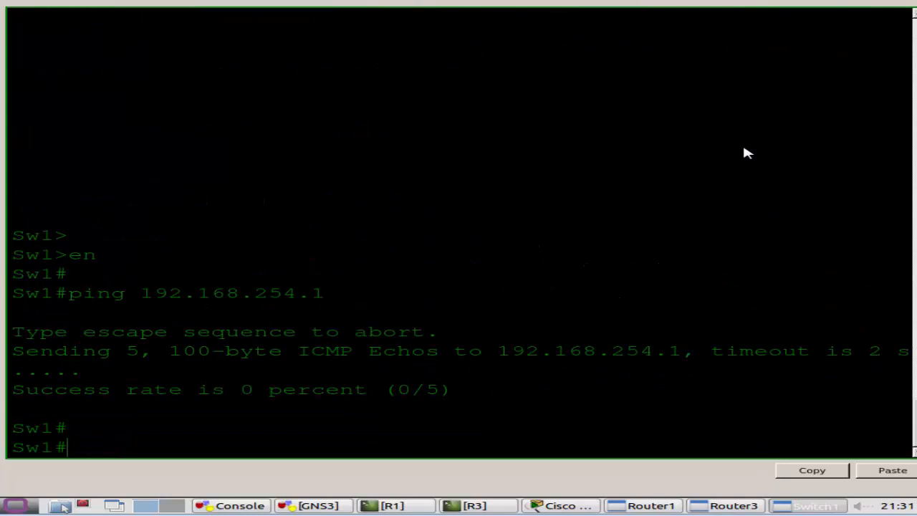
text(ping 192.168.254.1)
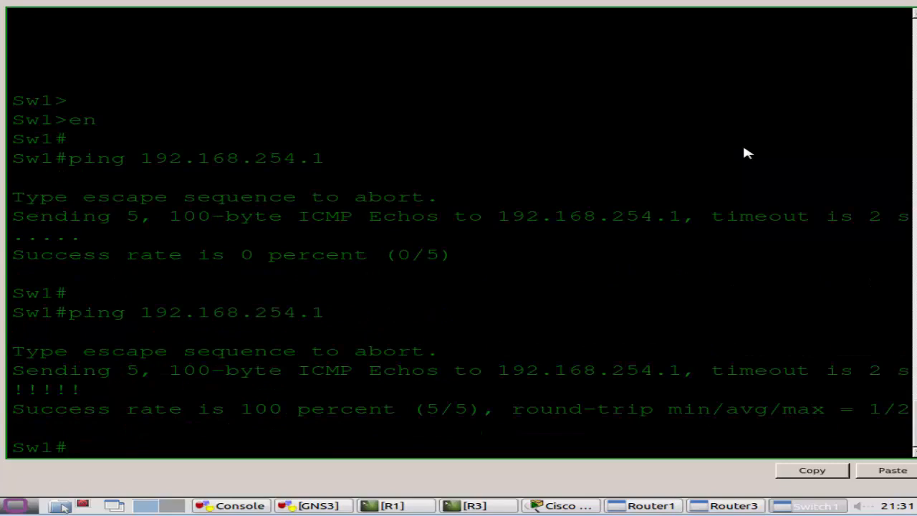
From Sw1, telnet to 192.168.254.1 to test the TCP permit entry.
text(t)
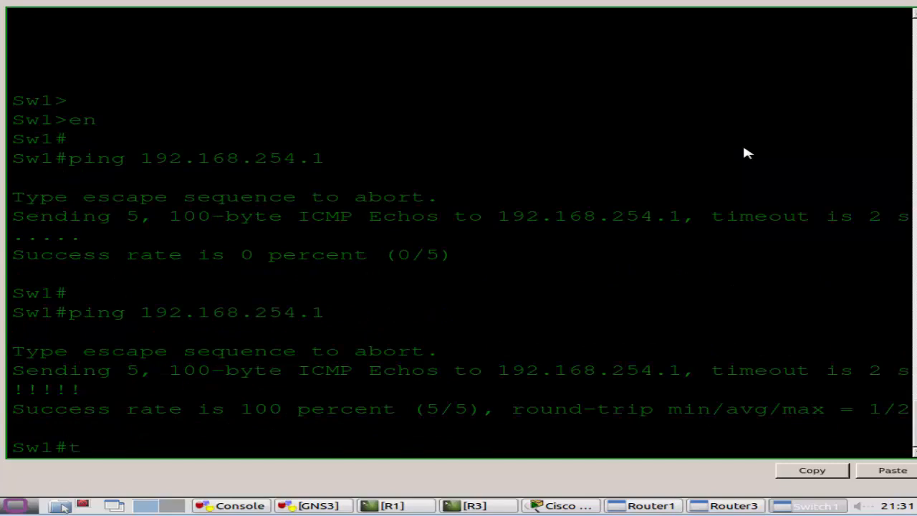
text(elnet 192.1)
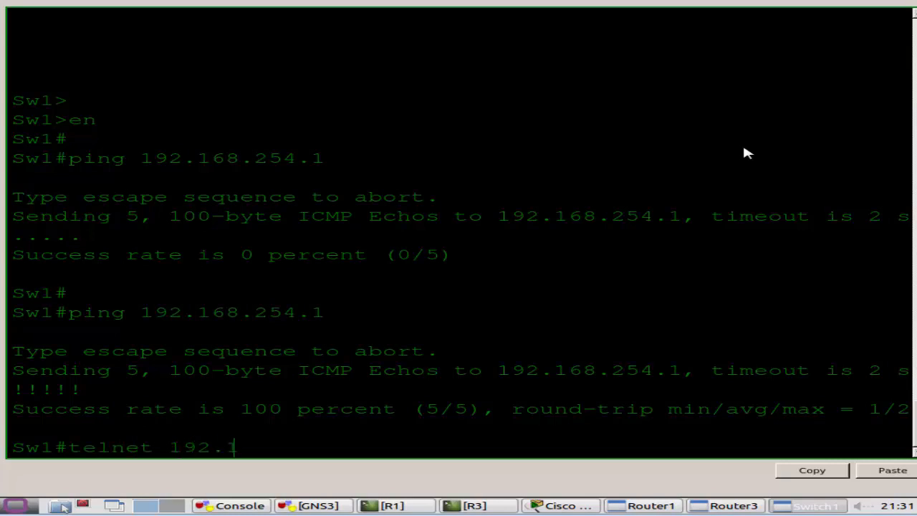
text(68.2)
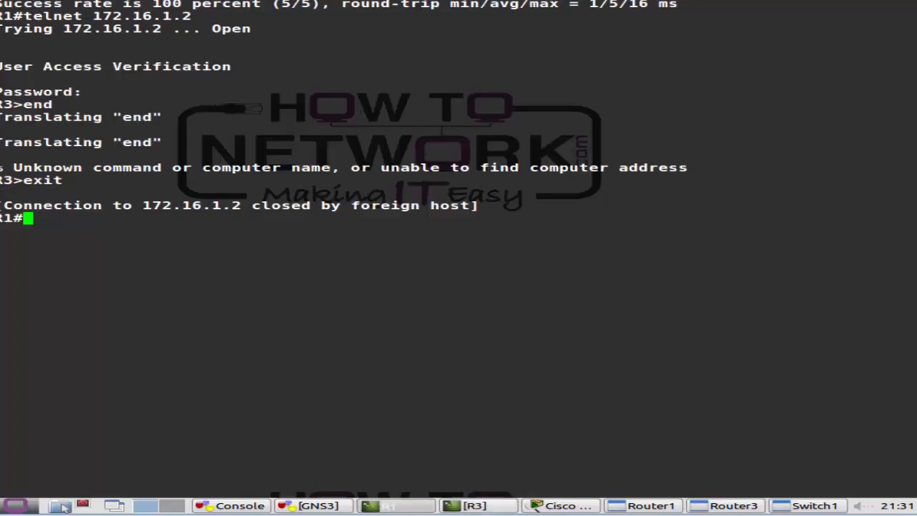
On R1, set a login password on line vty 0 15.
click(813, 505)
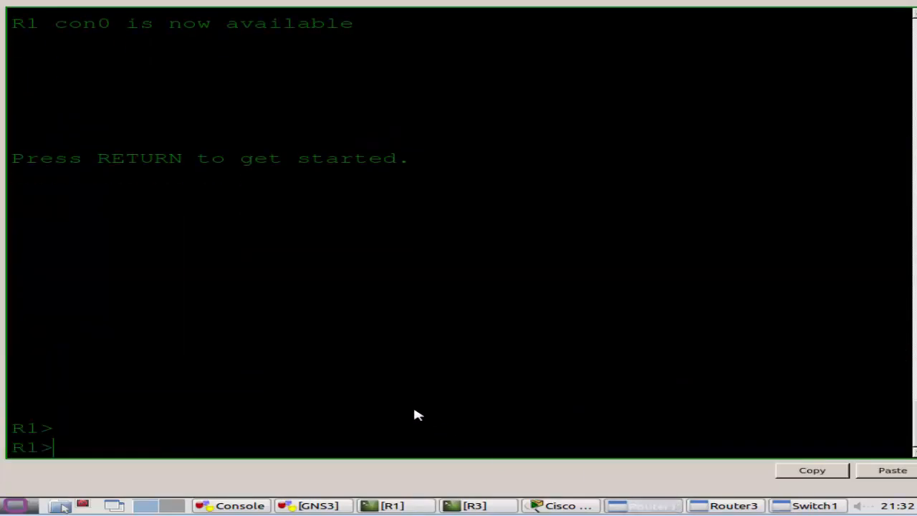
text(conf t)
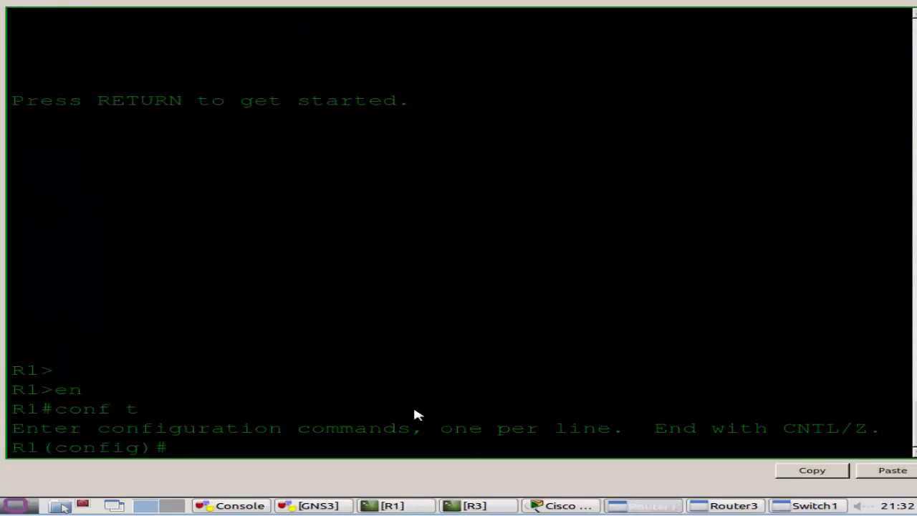
text(line vty 0 15)
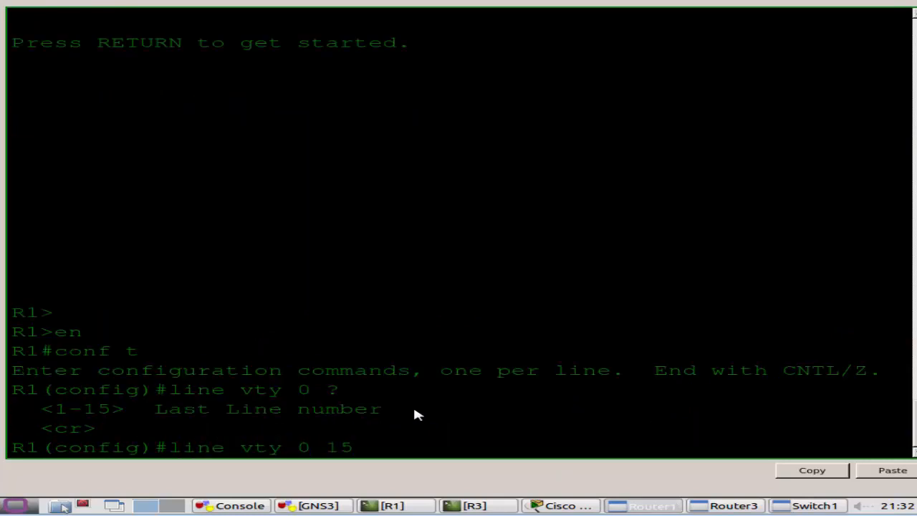
text(password)
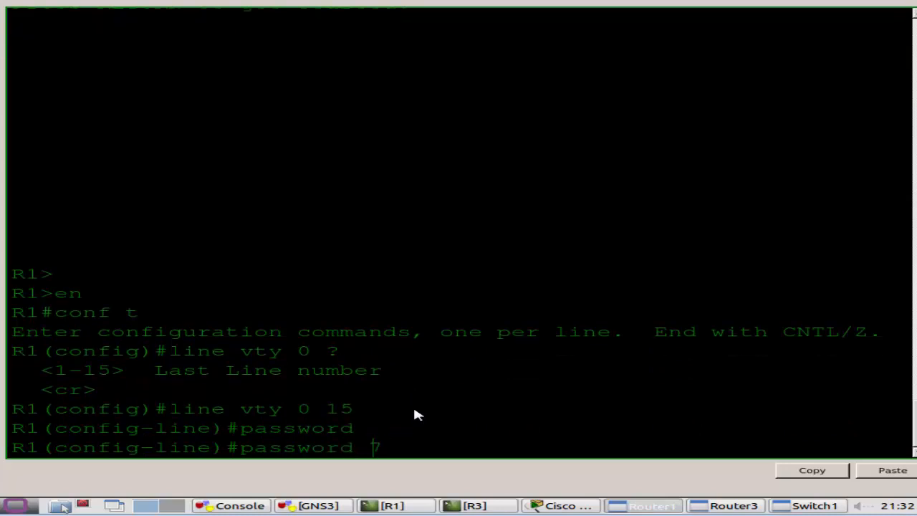
key(backspace)
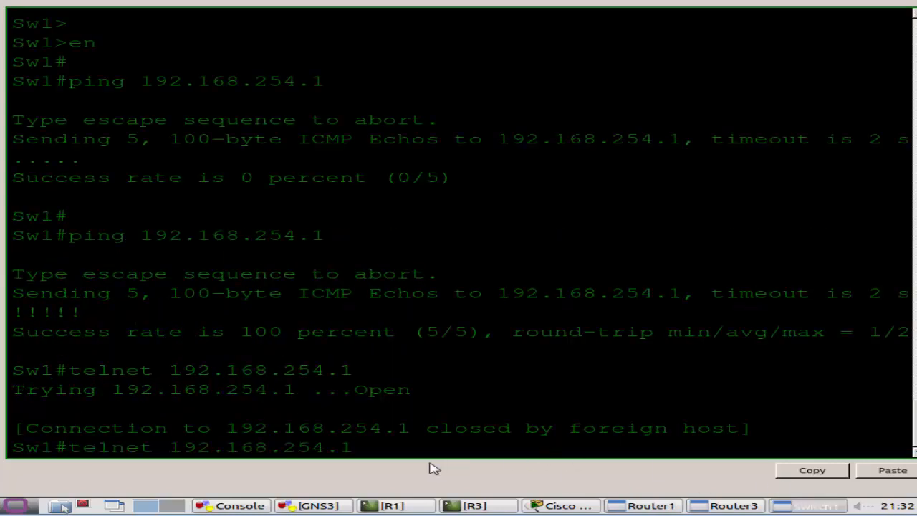
Telnet from Sw1 to 192.168.254.1, authenticate to the R1 prompt, then exit back to Sw1.
key(enter)
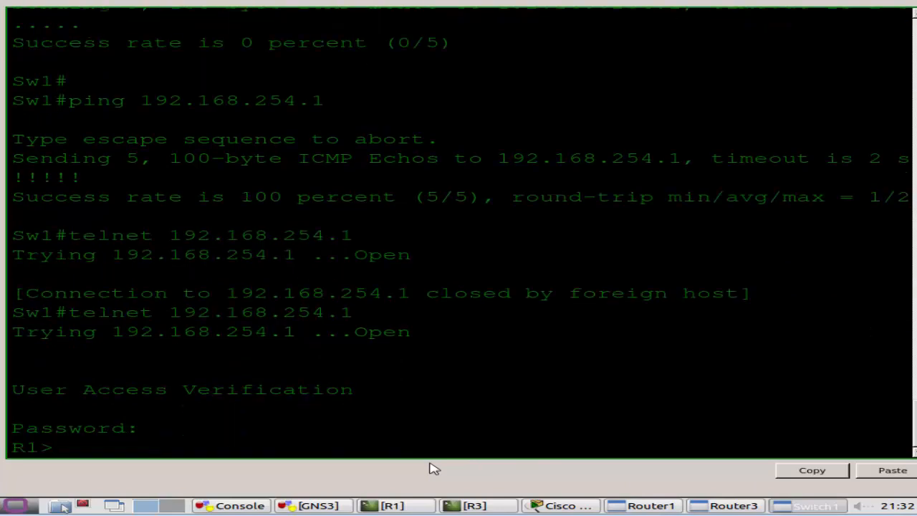
text(exit)
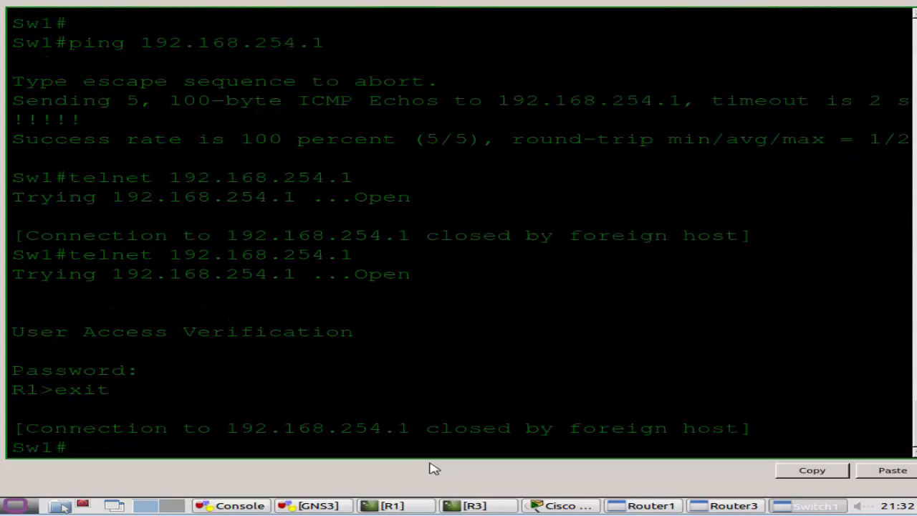
mouse_move(342, 480)
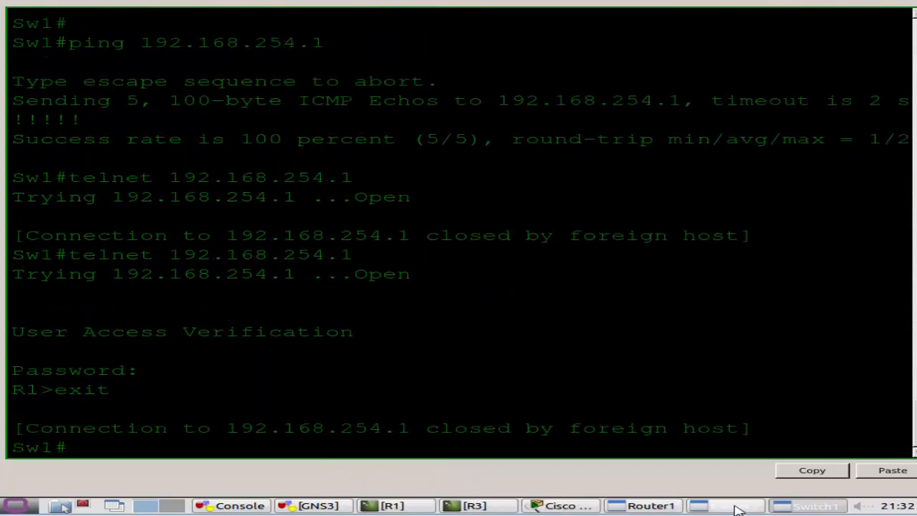
Run 'show ip nat translations' on R3 and highlight the 10.2.2.4 entry translated to port 1026.
click(726, 505)
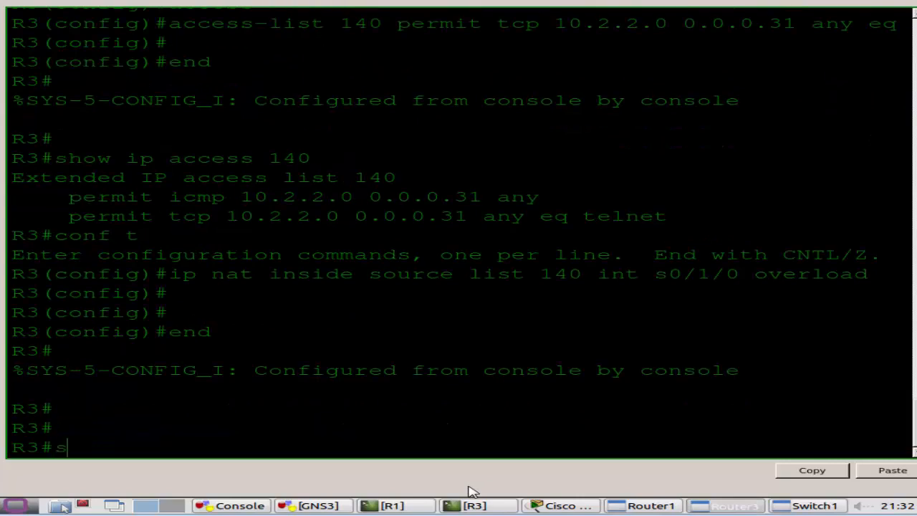
text(show ip nat translations)
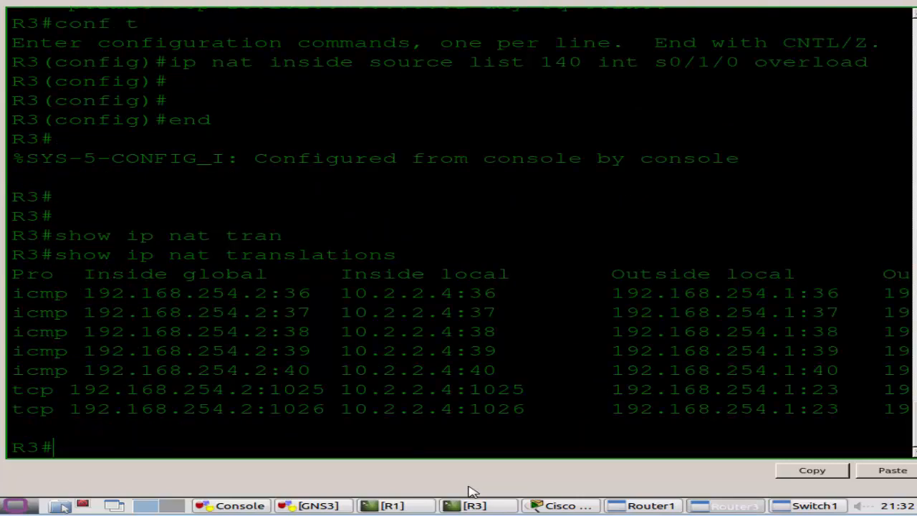
mouse_move(293, 297)
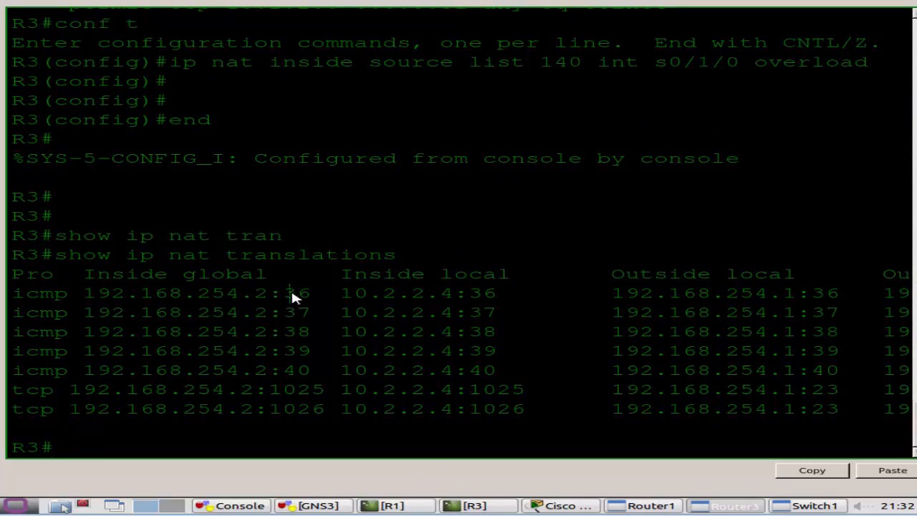
double_click(294, 312)
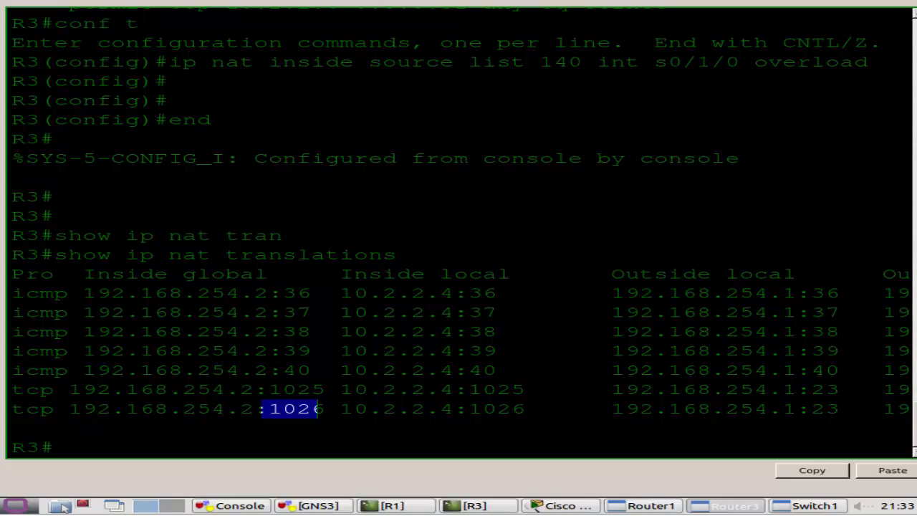
mouse_move(303, 437)
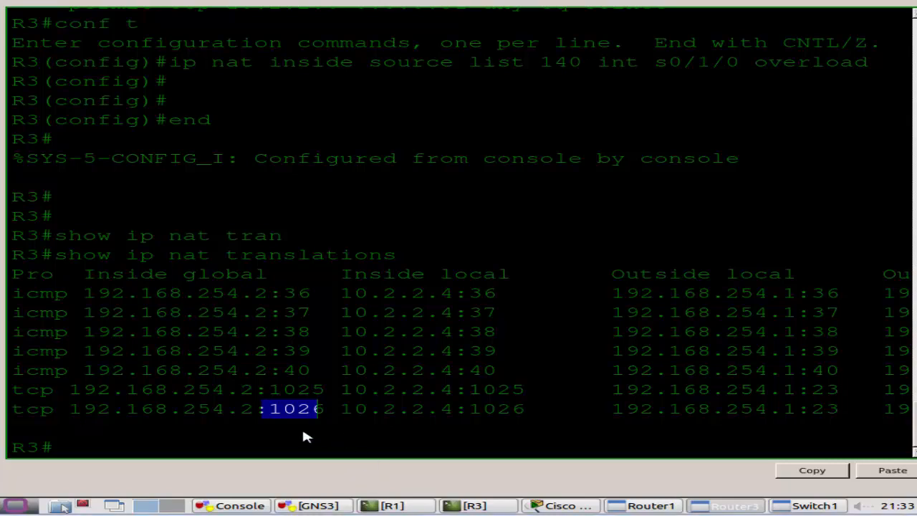
text(show ip nat stat)
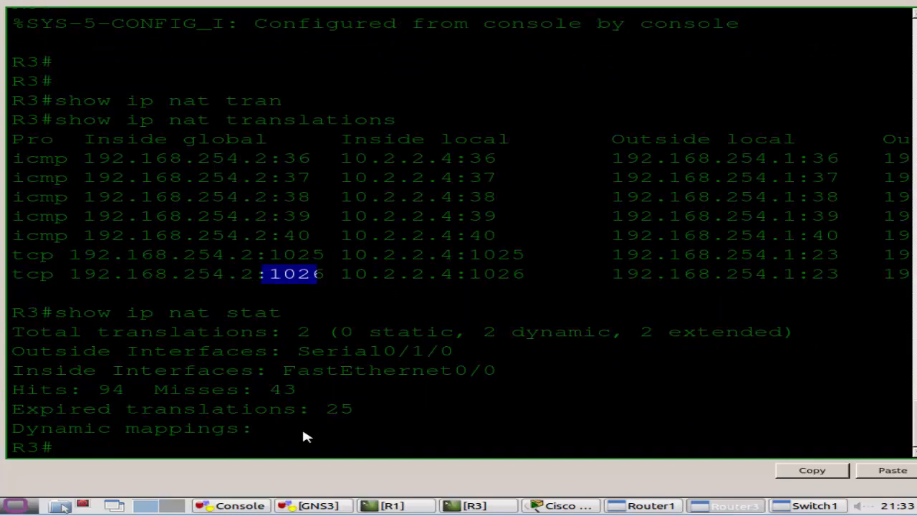
mouse_move(333, 473)
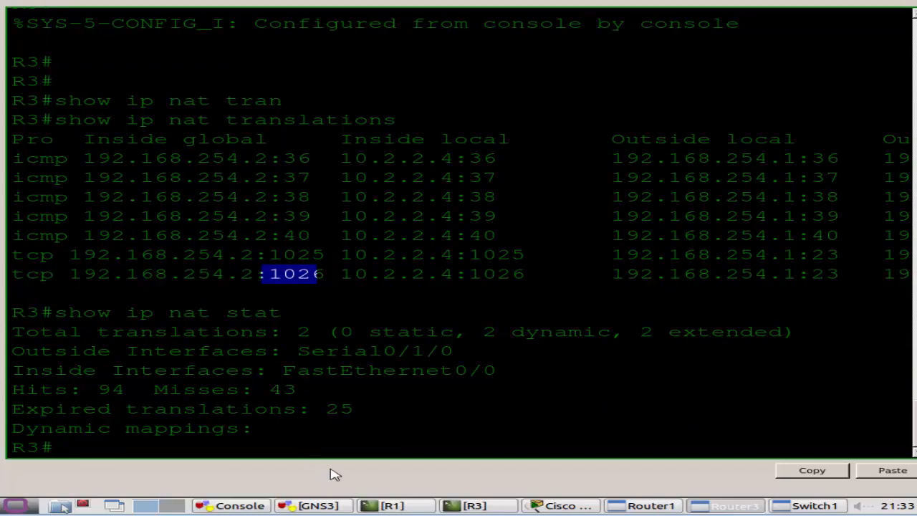
Leave R3's NAT statistics output displayed and return to the Router1 console.
click(722, 504)
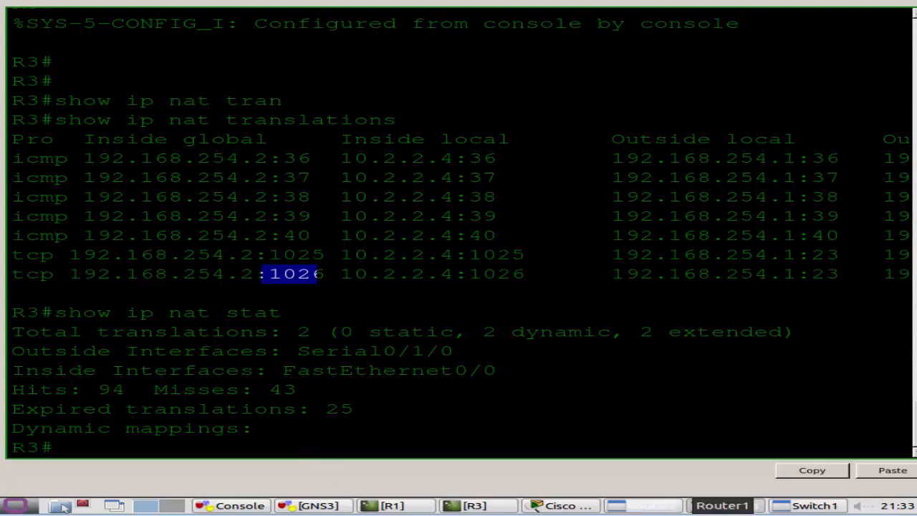